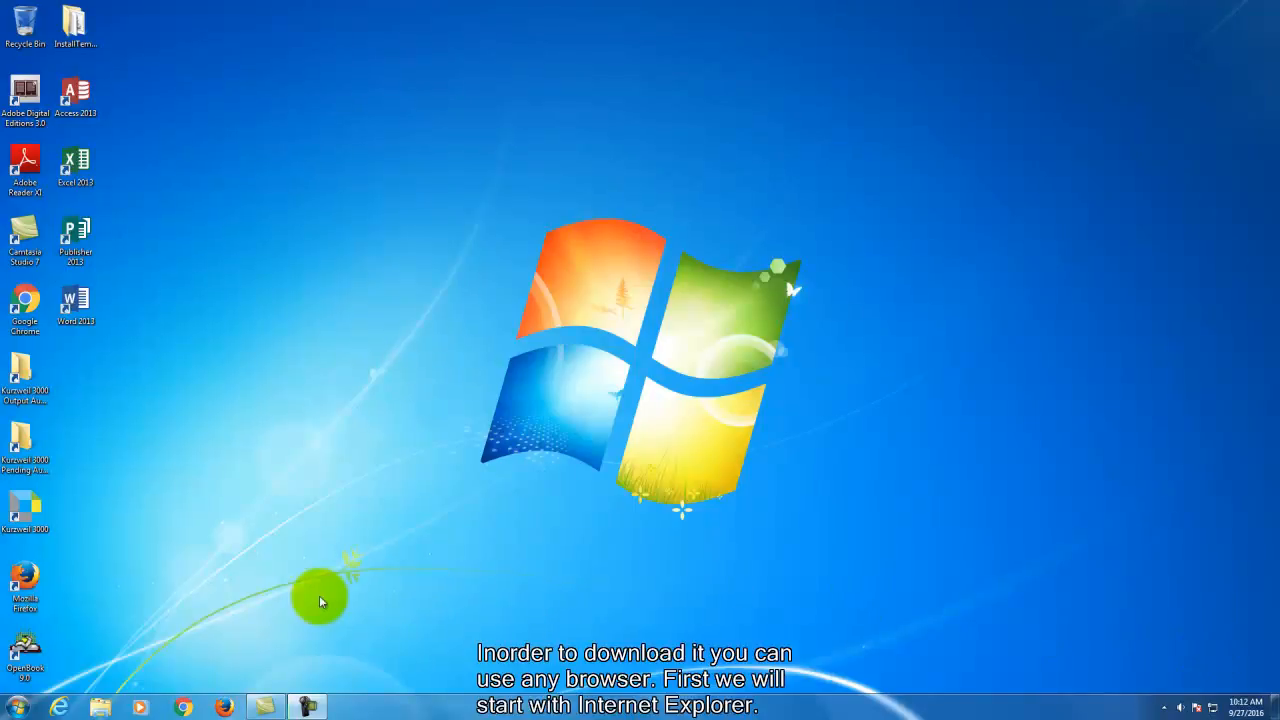
mouse_move(147, 595)
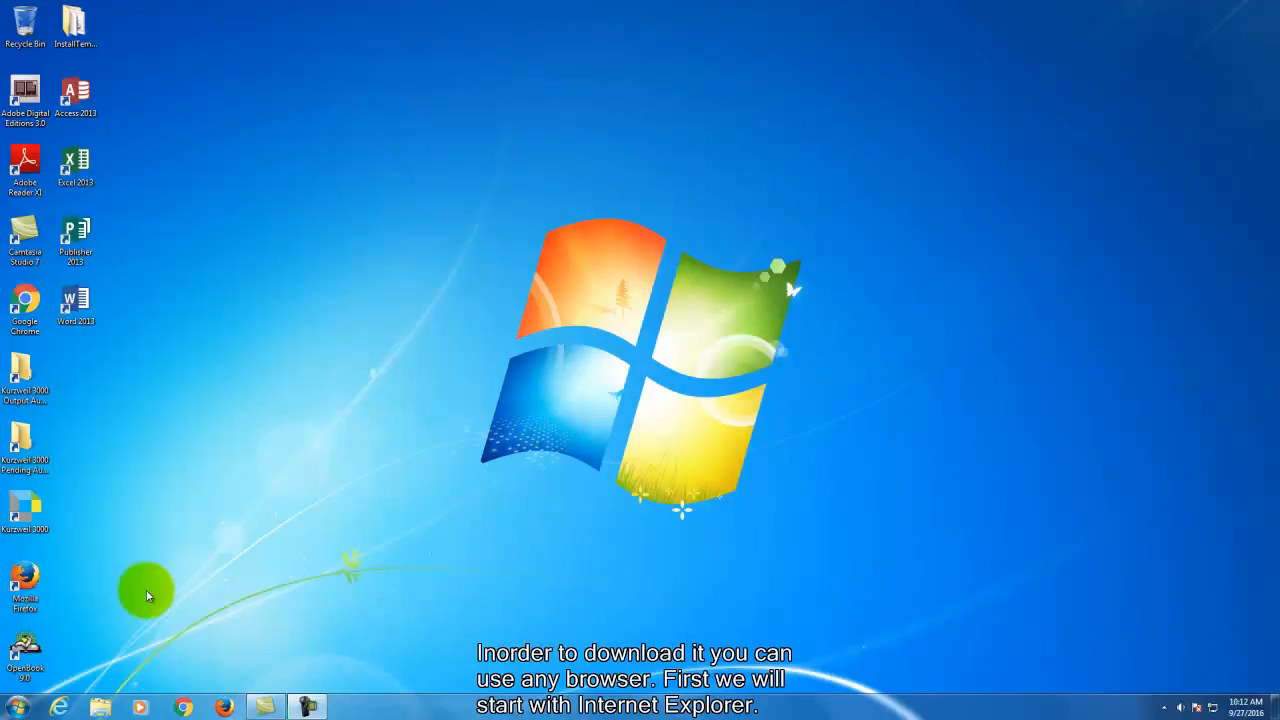
mouse_move(62, 708)
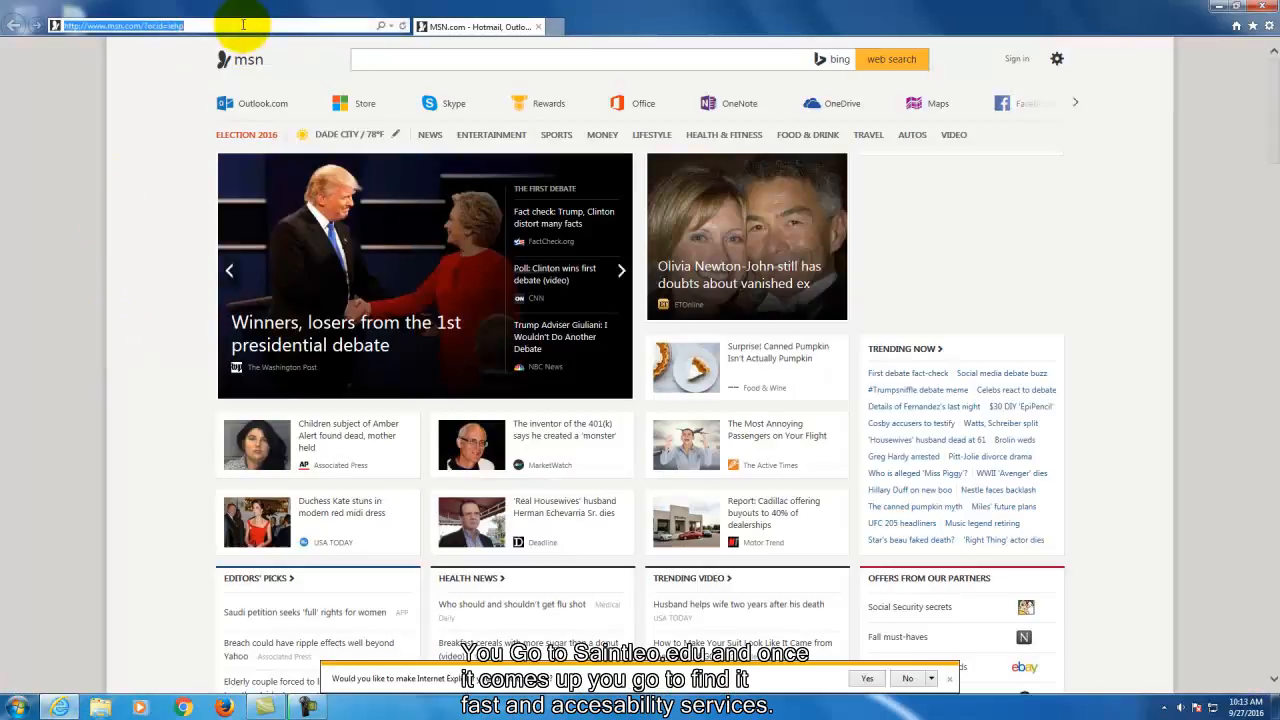
Step: Go to saintleo.edu and reach Accessibility Services via the Find it fast quick links
text(http://www.saintleo.edu/)
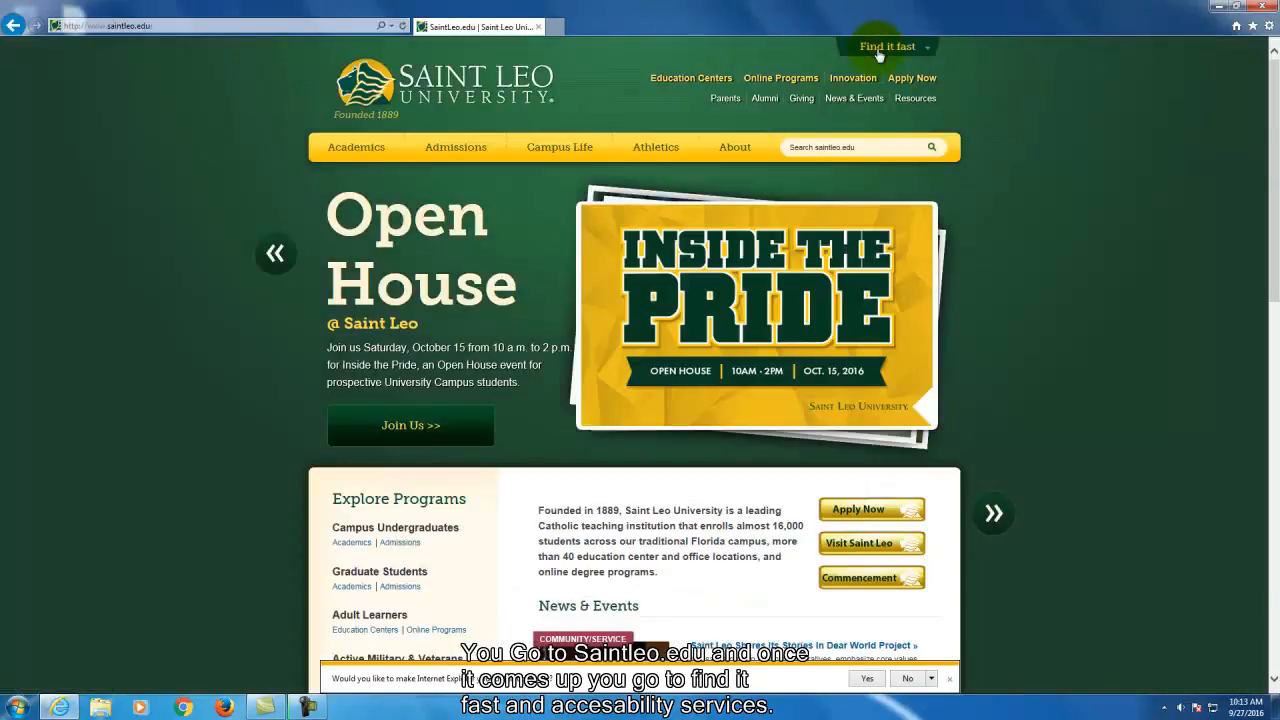
click(886, 46)
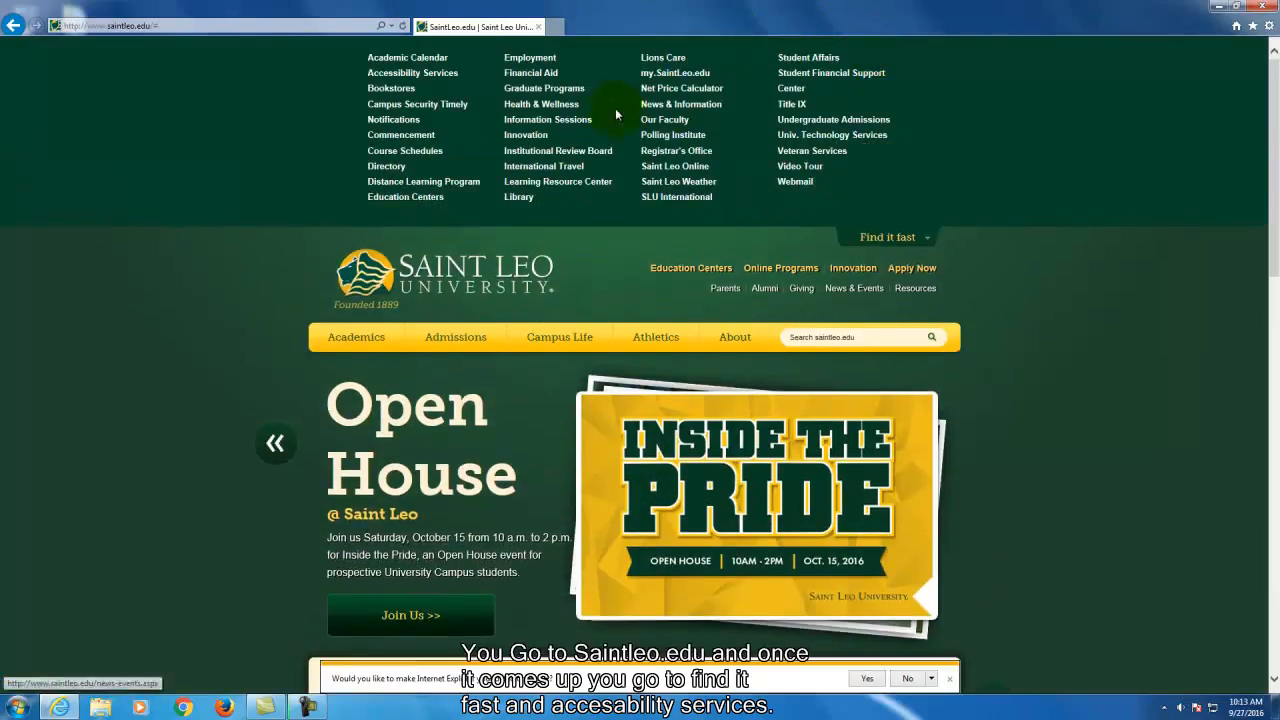
click(412, 72)
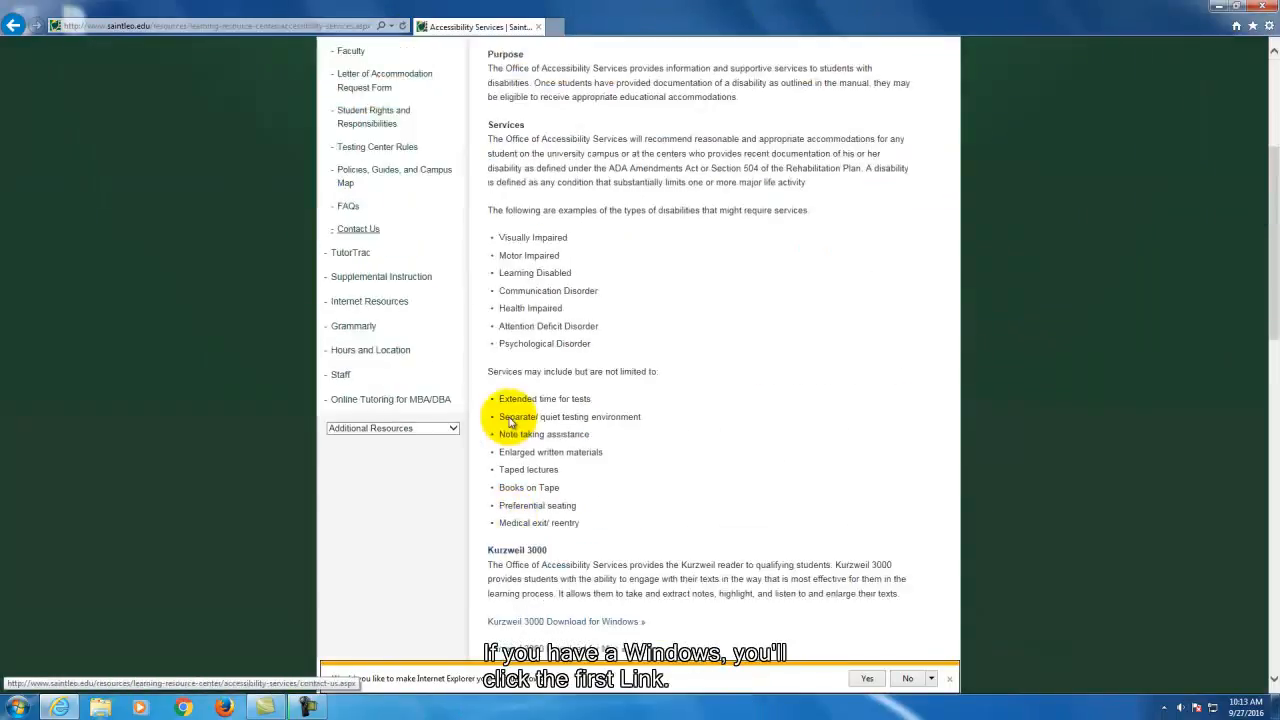
Step: Follow the 'Kurzweil 3000 Download for Windows' link to the Windows Downloads page
scroll(down, 3)
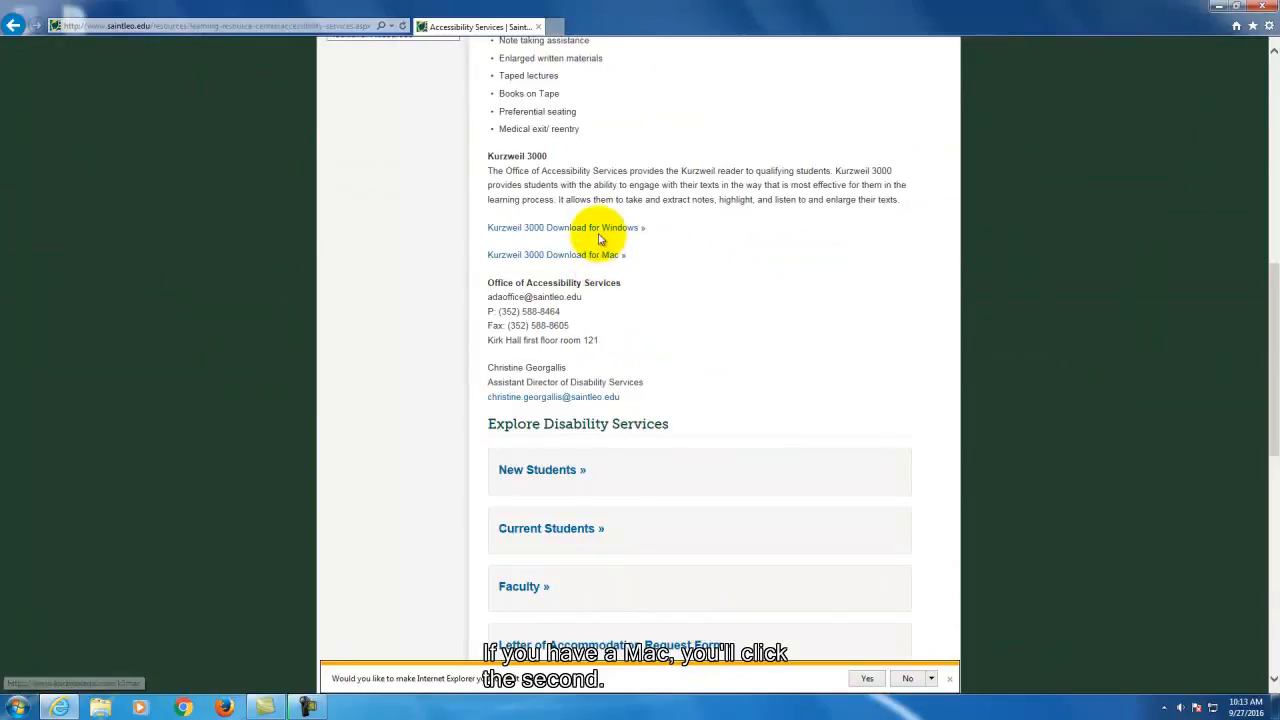
click(565, 227)
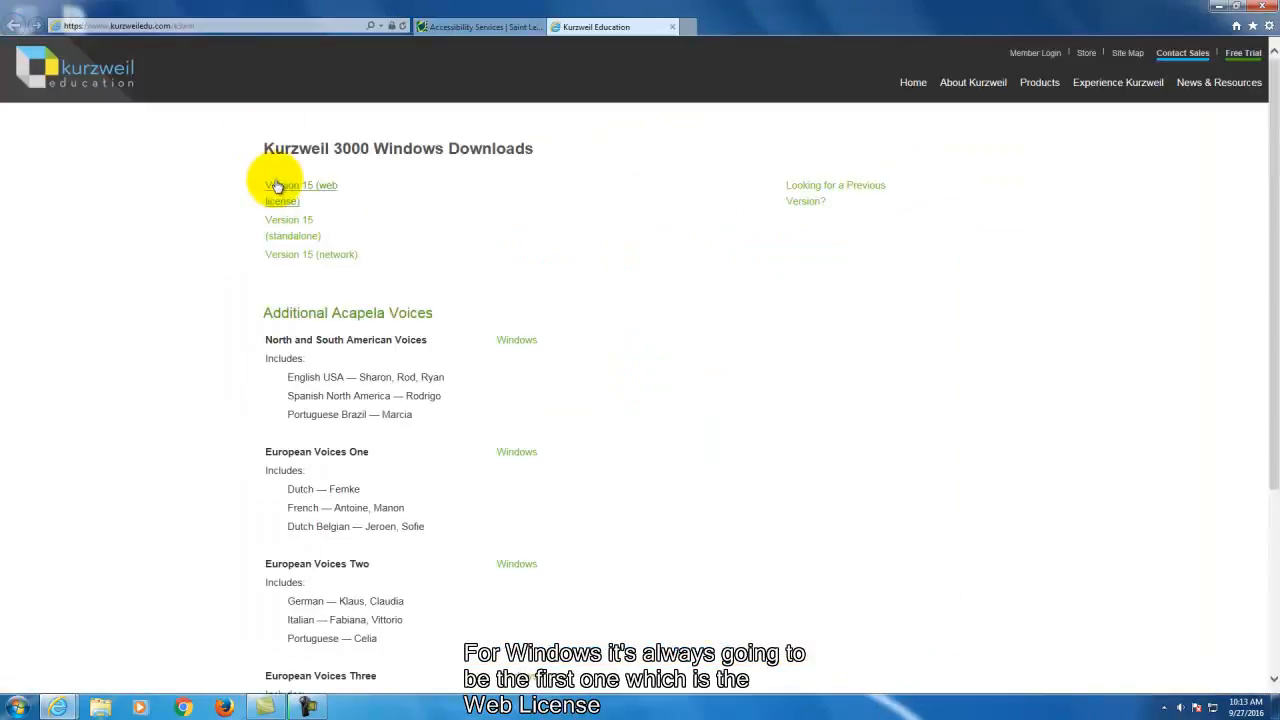
Step: Download 'Version 15 (web license)' and choose Save from the download bar's Save options
click(288, 185)
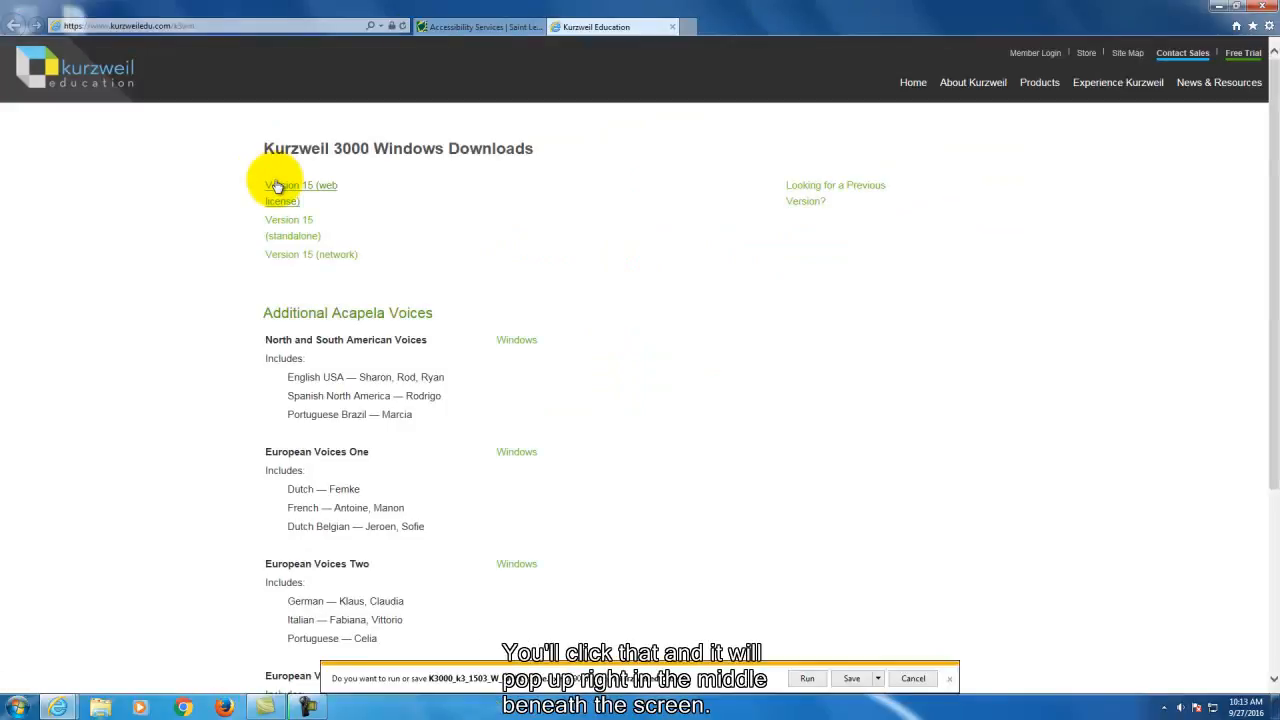
mouse_move(768, 510)
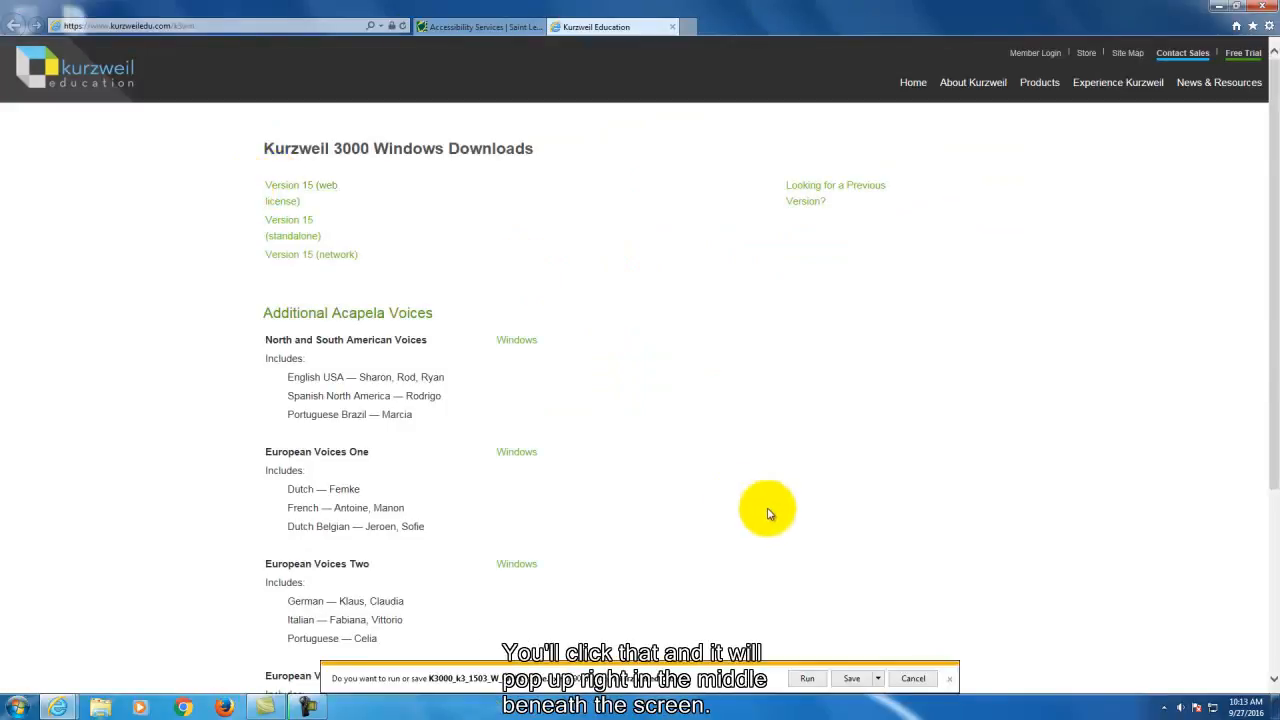
click(877, 678)
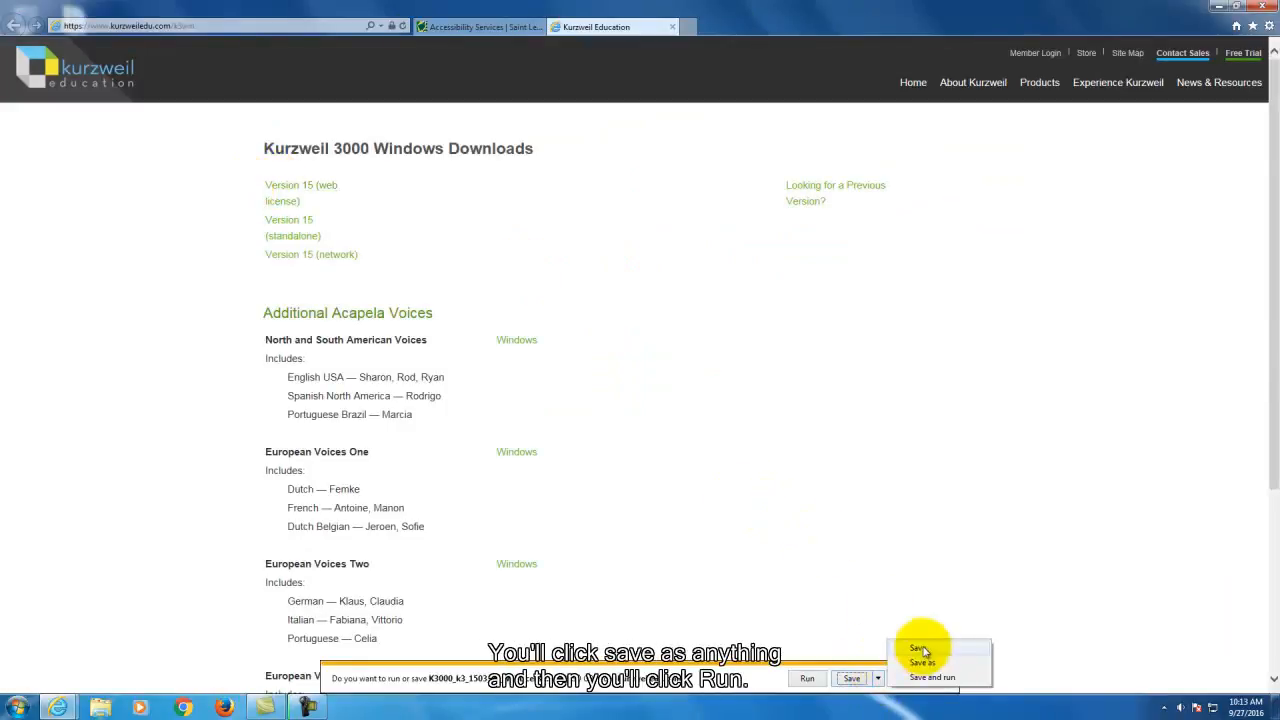
click(918, 649)
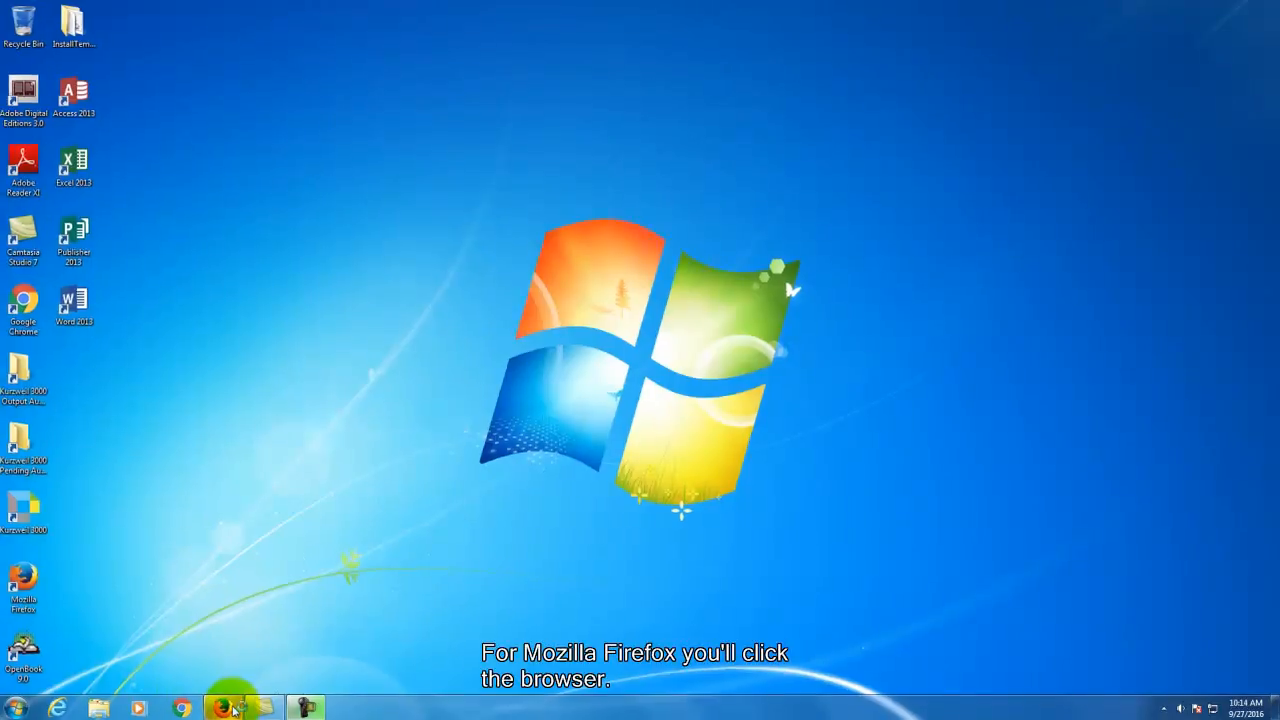
click(235, 707)
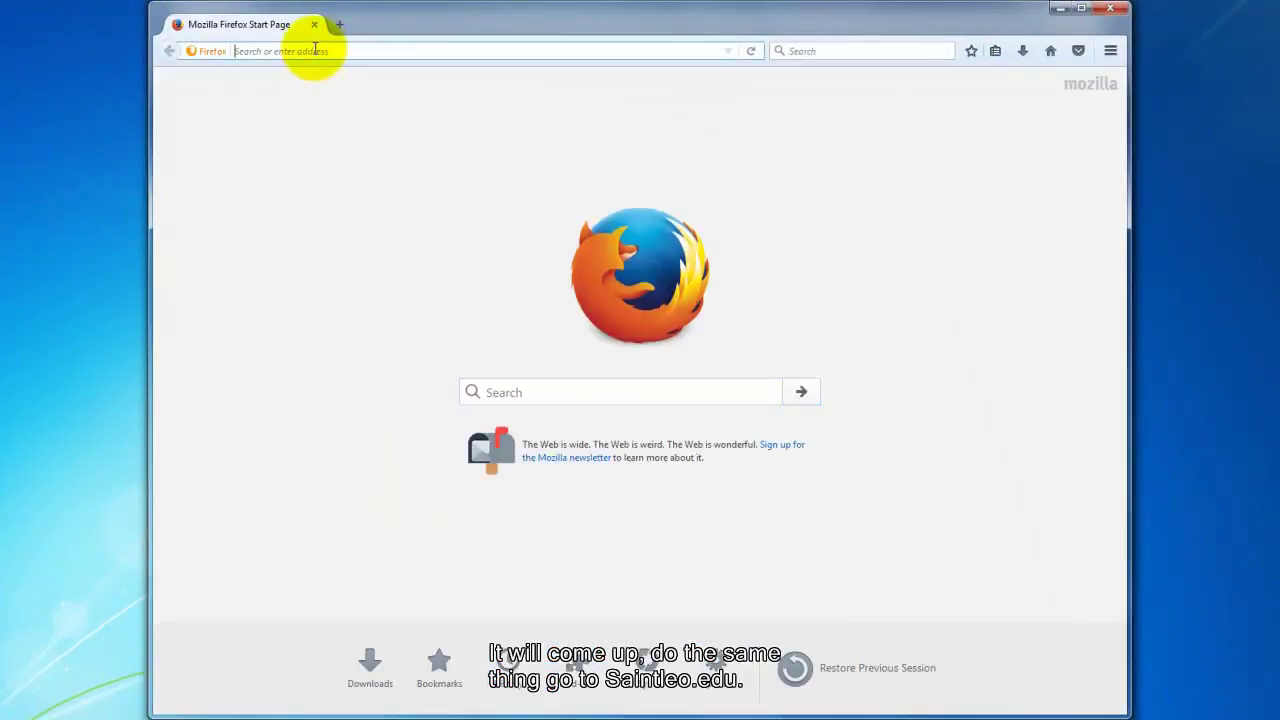
text(www.saintleo.edu)
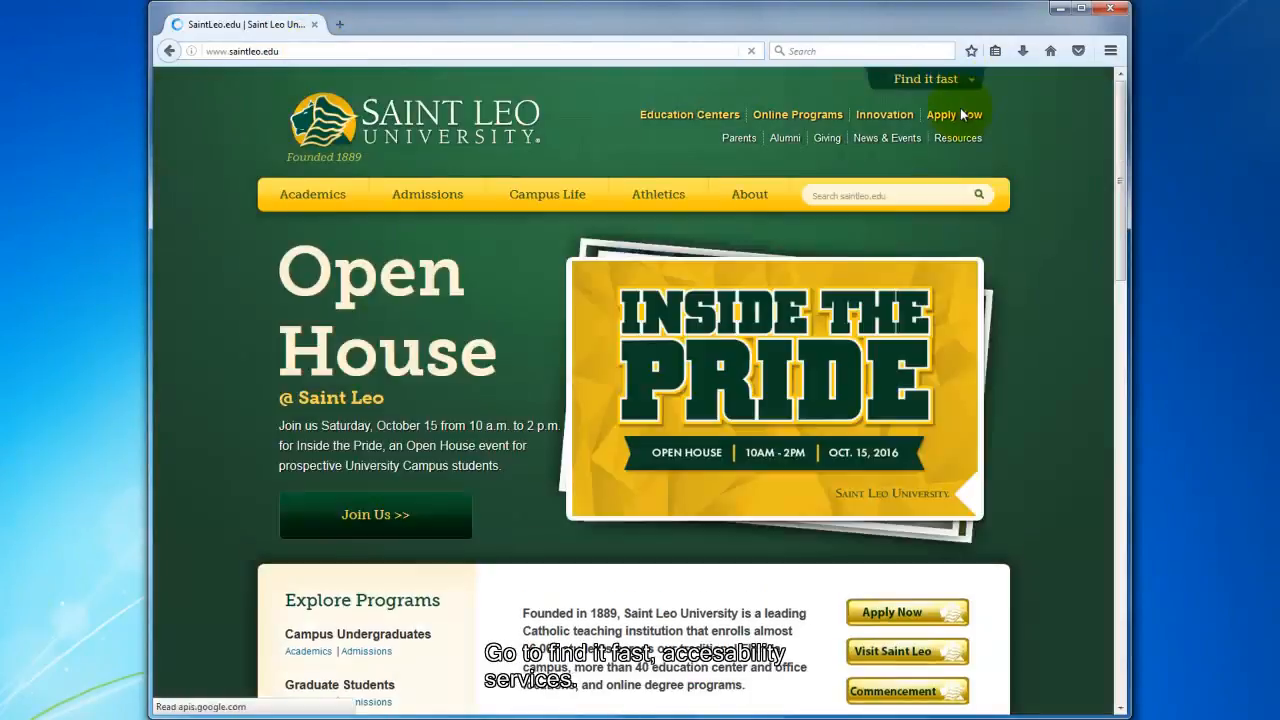
click(925, 79)
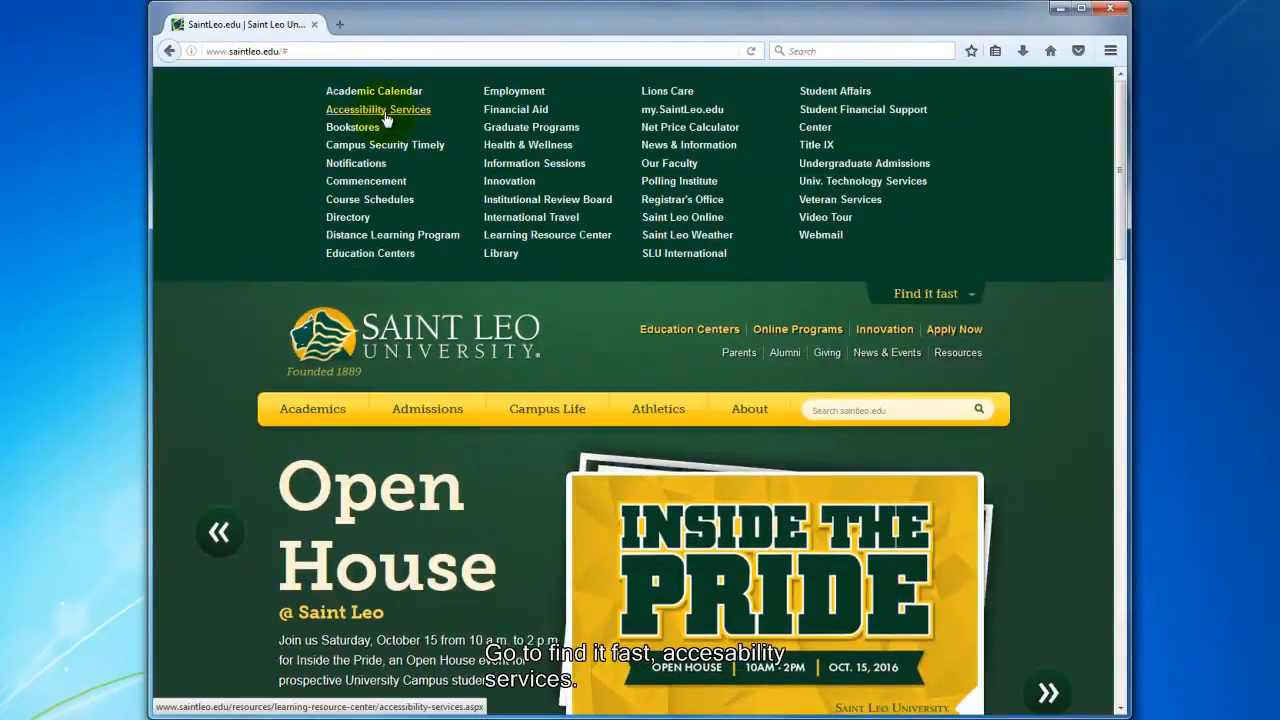
click(378, 109)
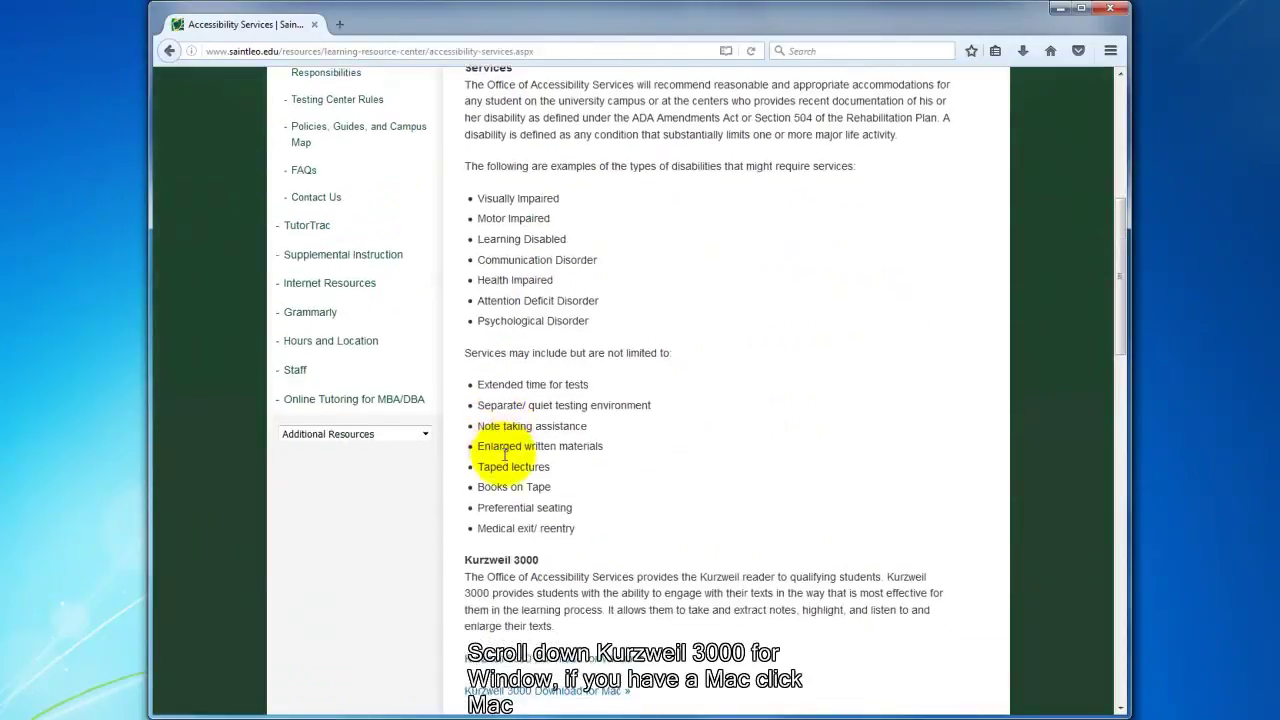
scroll(down, 3)
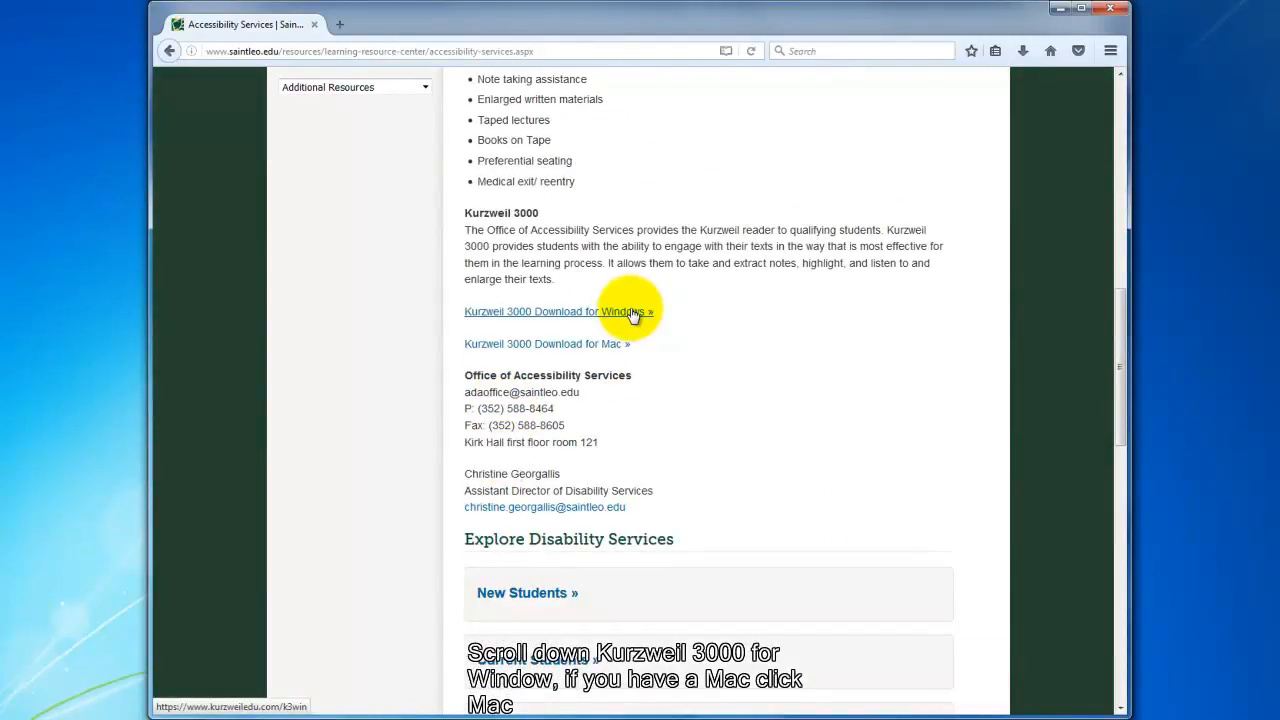
Step: From Kurzweil 3000 Download for Windows, request 'Version 15 (web license)' and confirm Save File
click(557, 311)
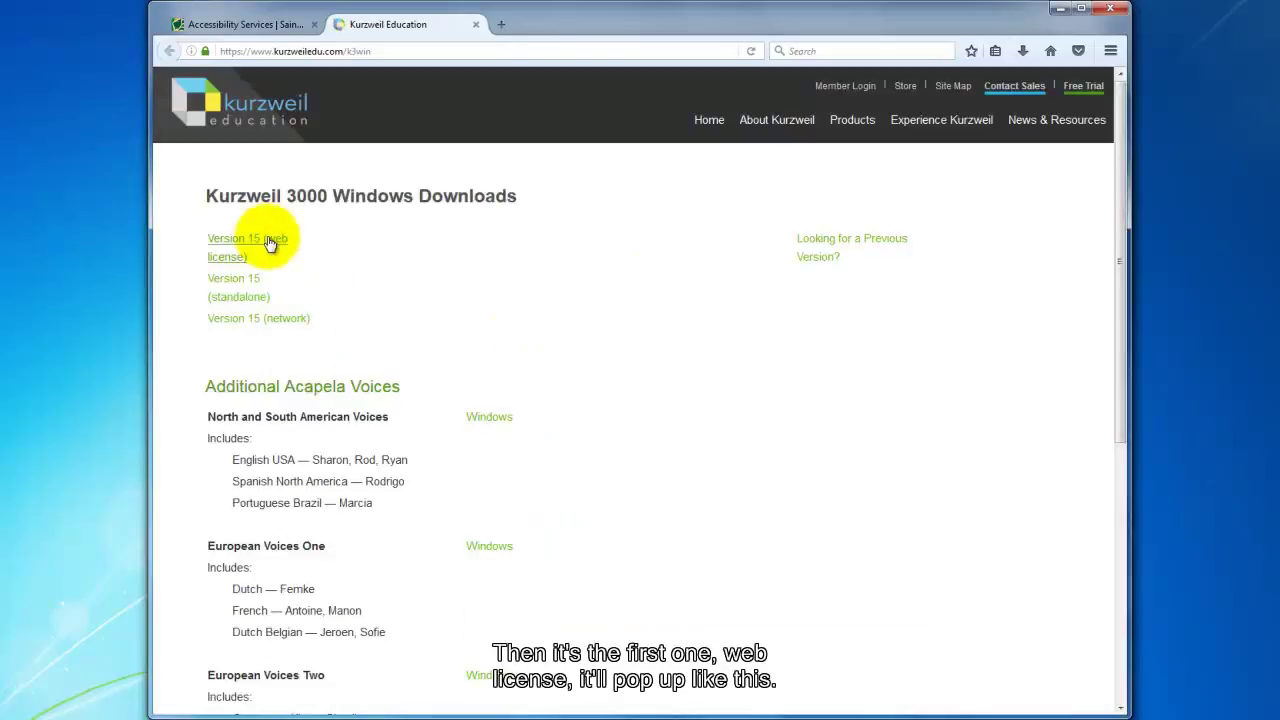
click(246, 247)
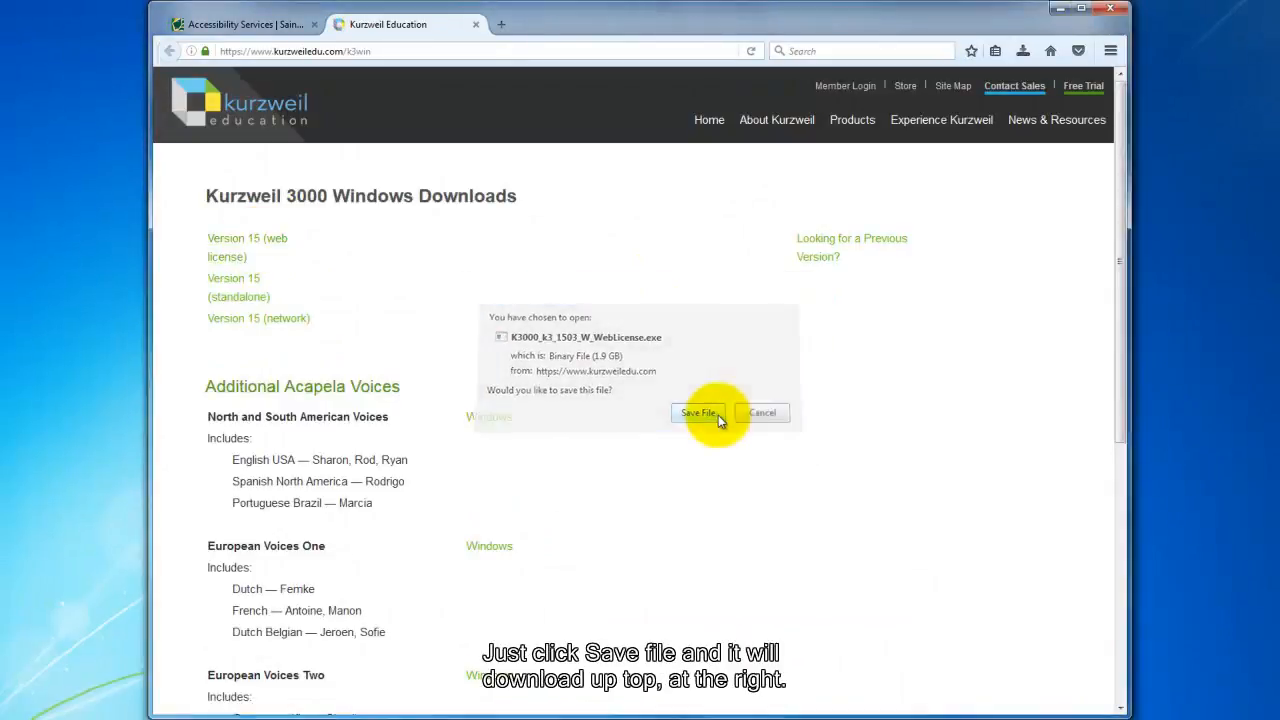
click(699, 413)
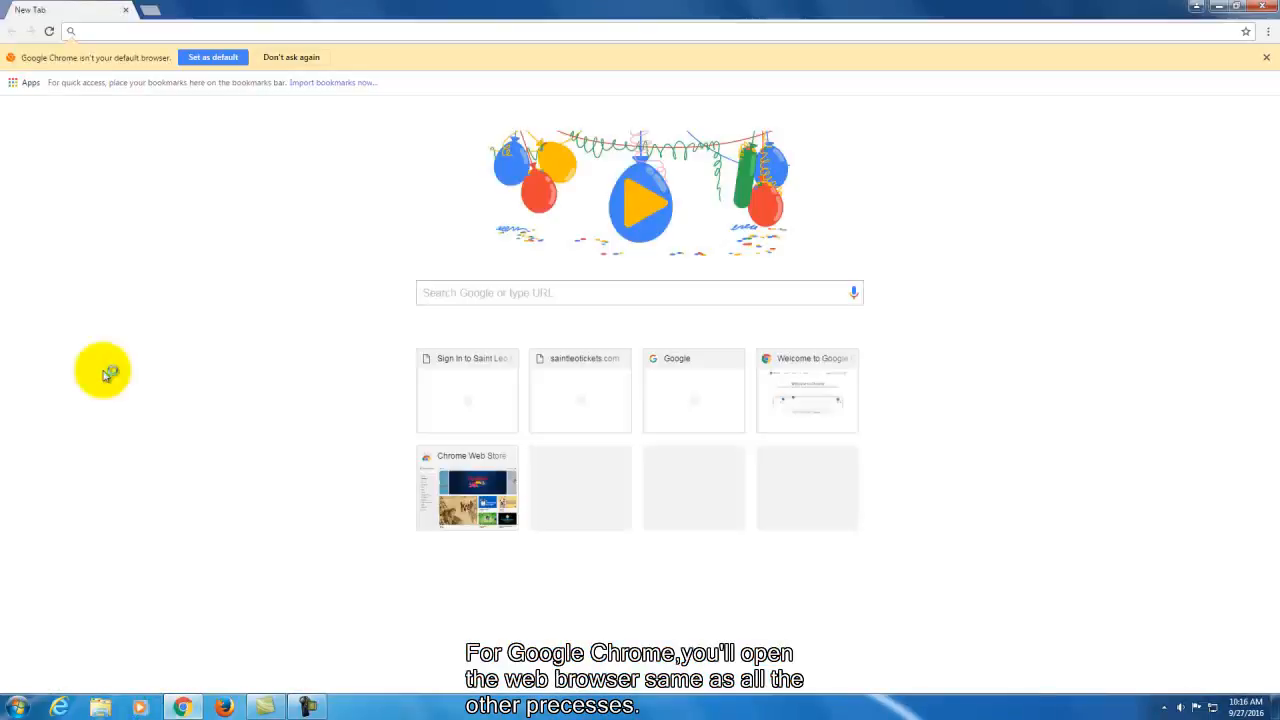
Step: Go to saintleo.edu in Chrome and reach Accessibility Services via the Find it fast quick links
text(saintleo.edu)
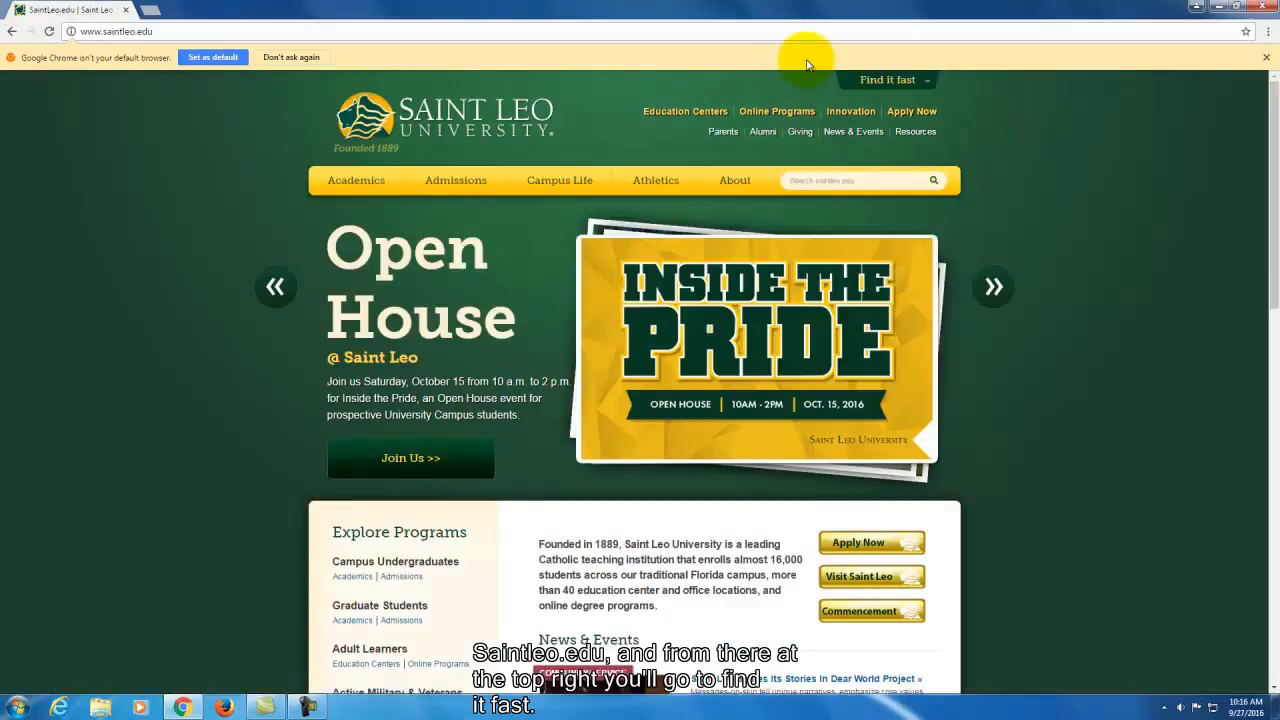
click(886, 80)
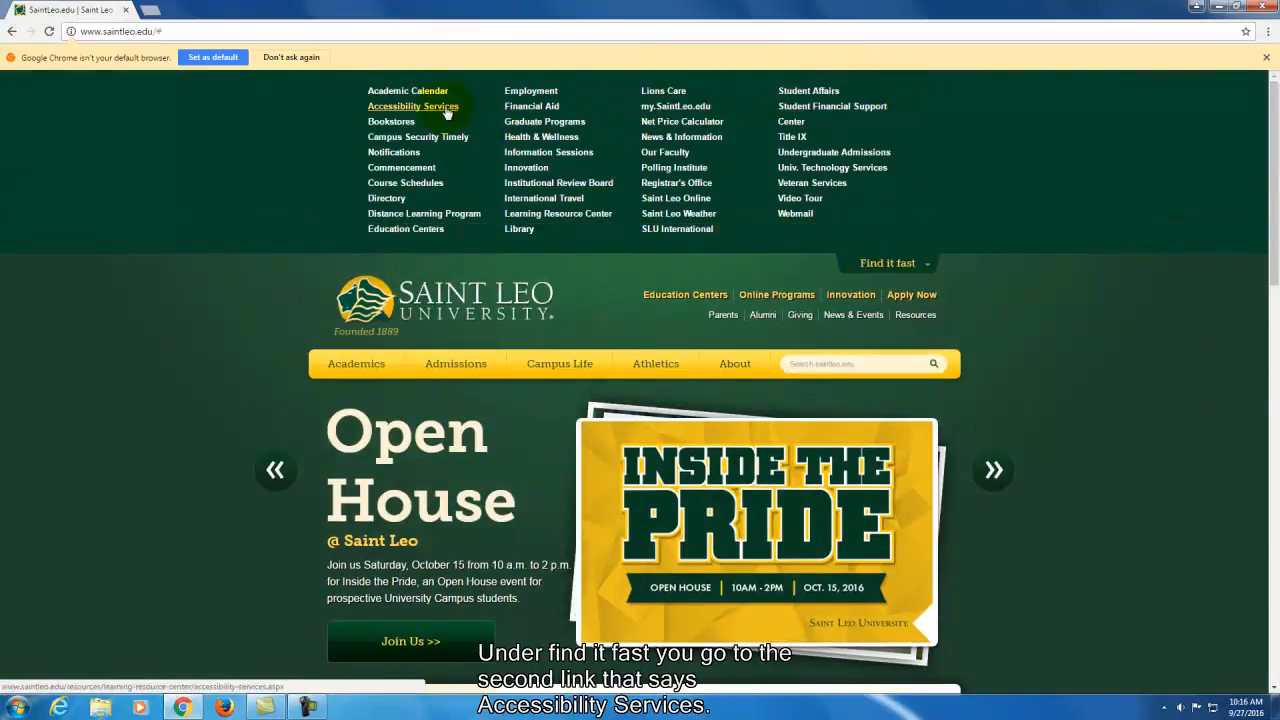
click(412, 106)
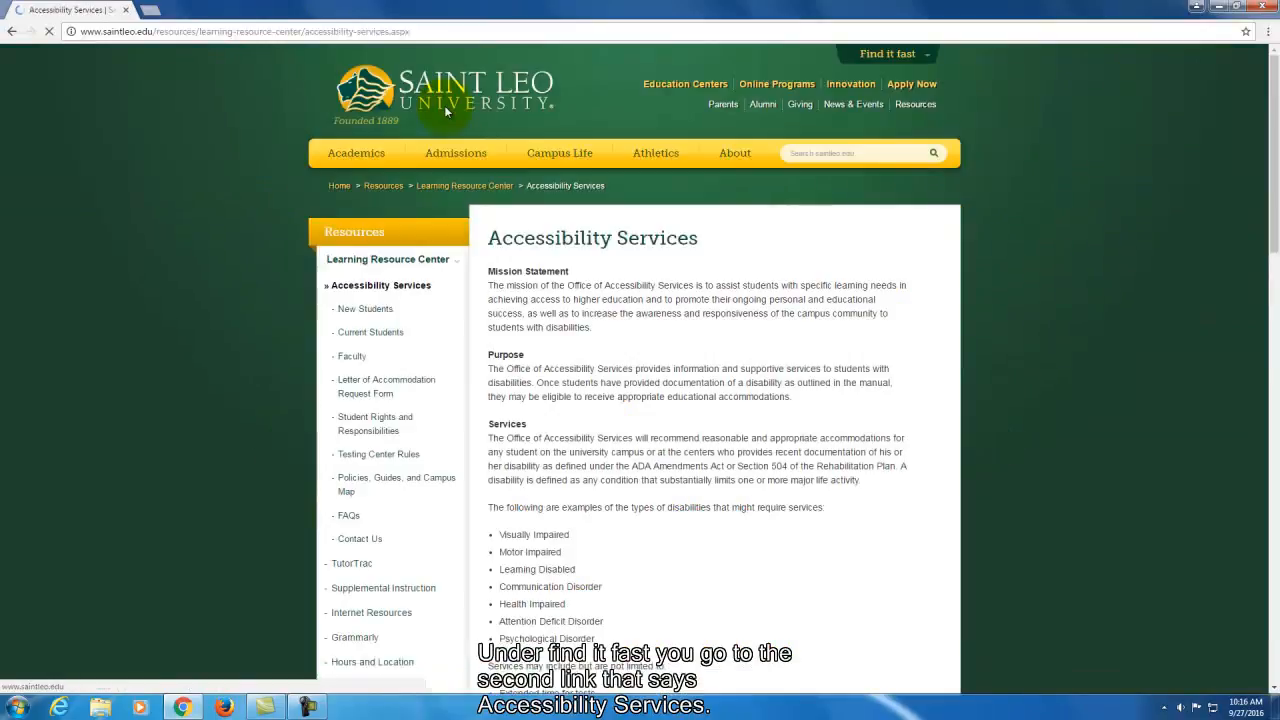
Step: Follow the 'Kurzweil 3000 Download for Windows' link to the Windows Downloads page
scroll(down, 3)
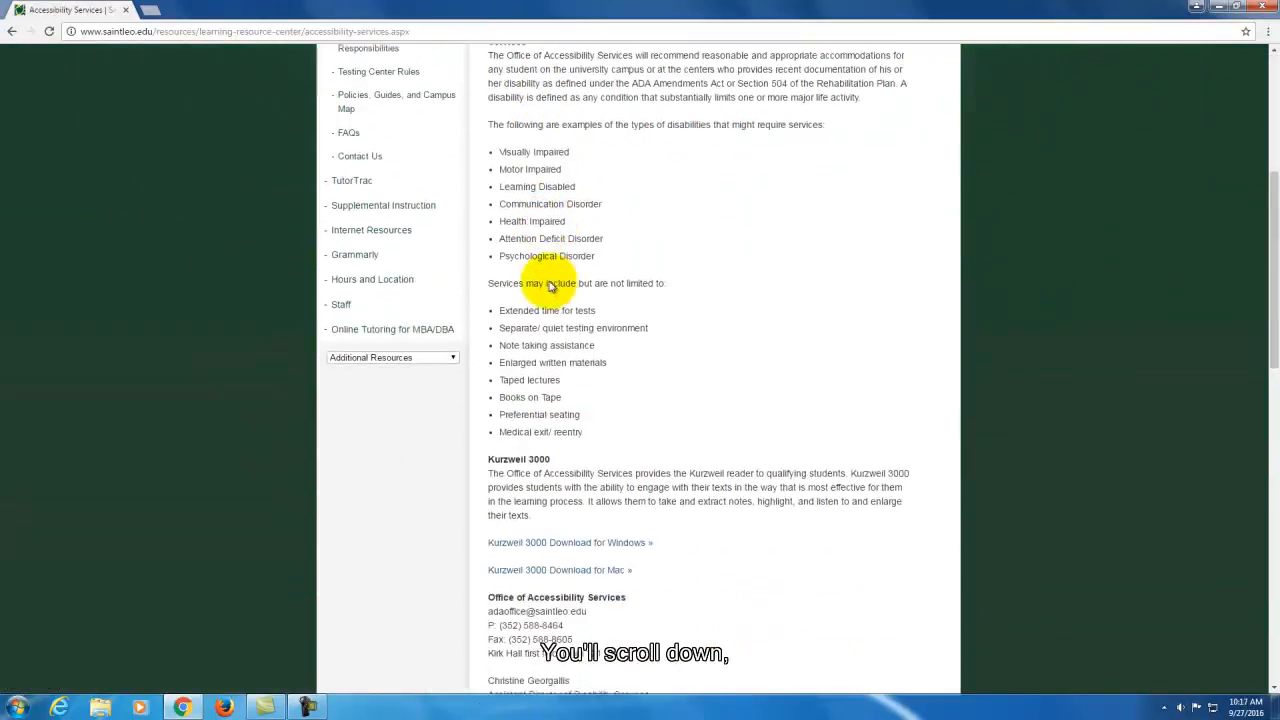
scroll(down, 3)
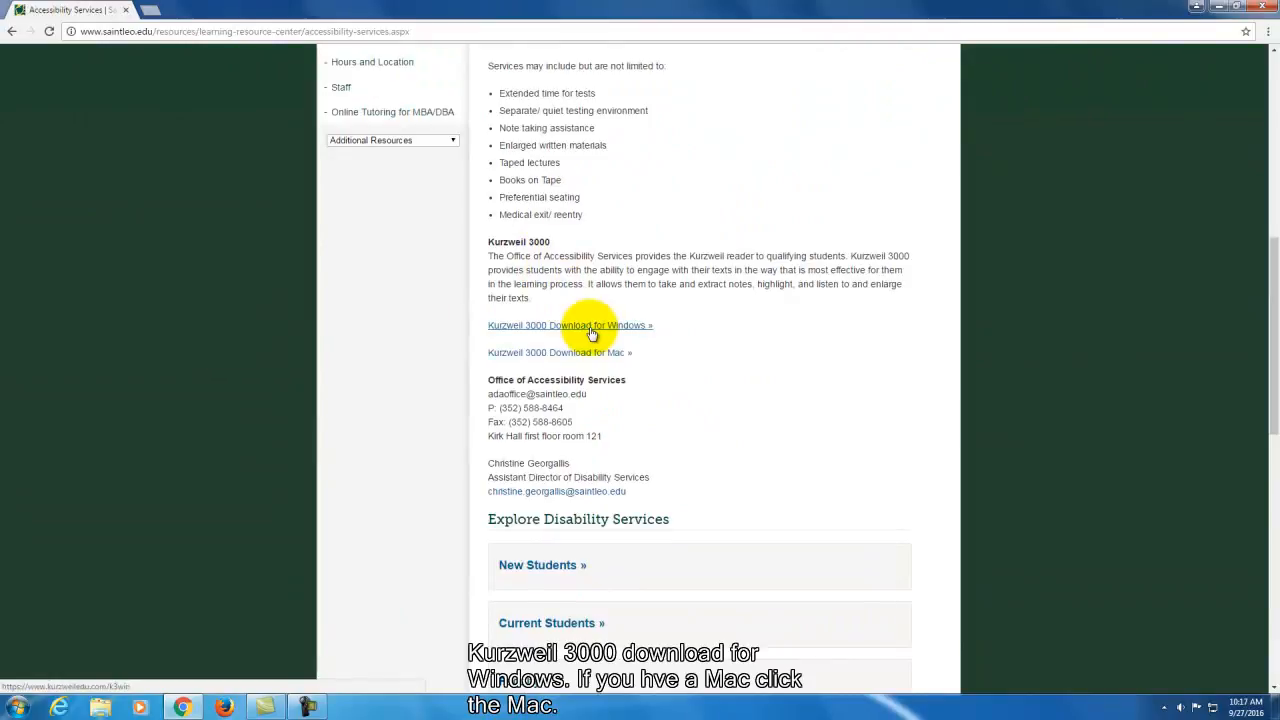
click(569, 325)
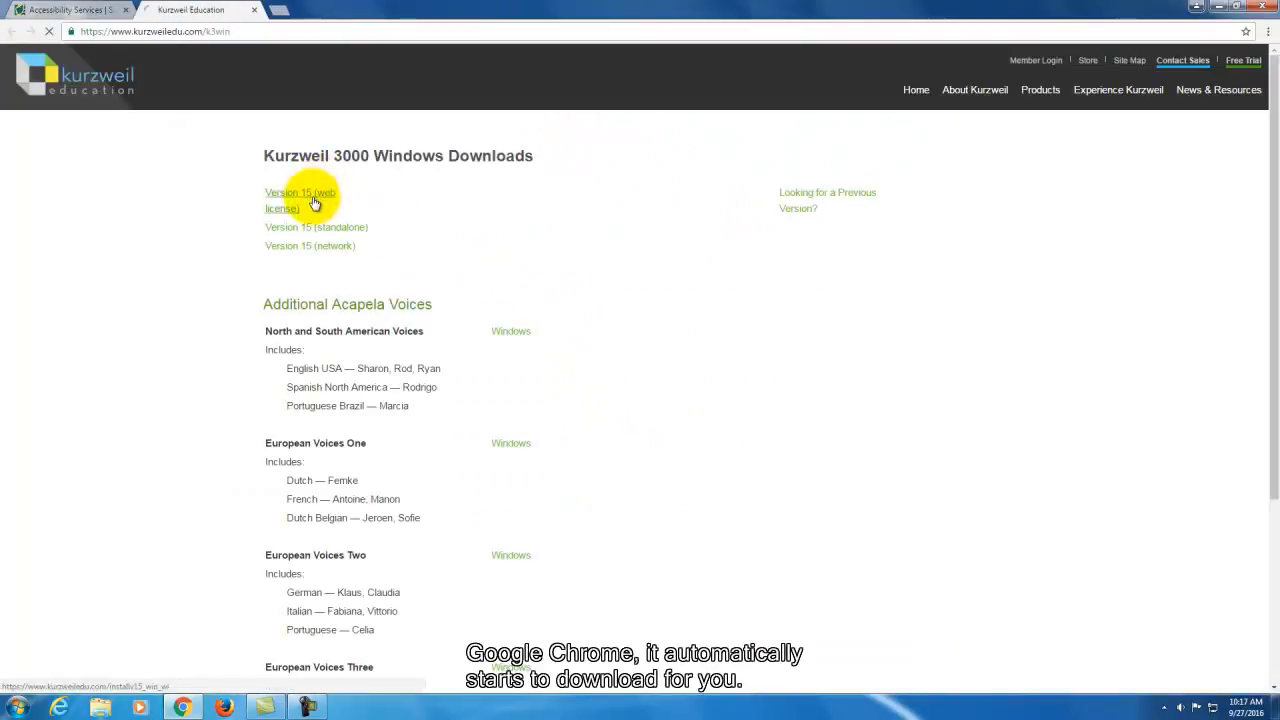
Step: Start the 'Version 15 (web license)' installer download in Chrome's bottom download bar
click(300, 200)
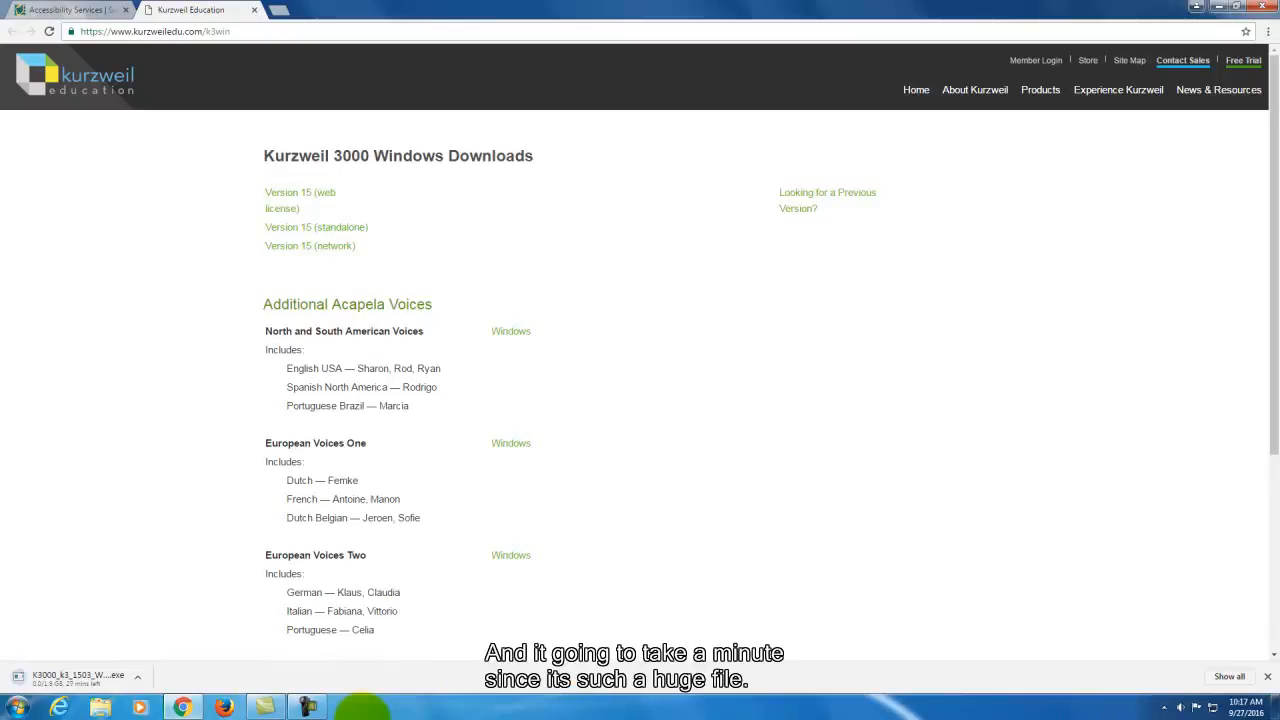
mouse_move(463, 567)
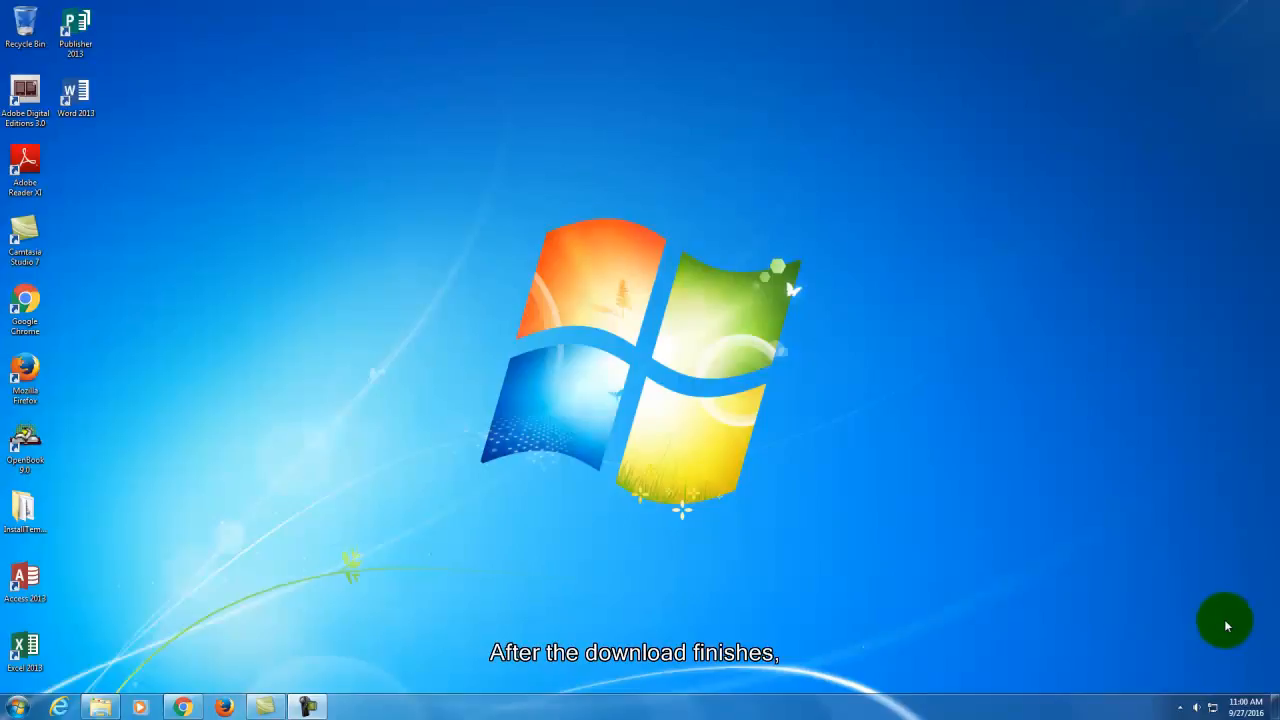
mouse_move(557, 620)
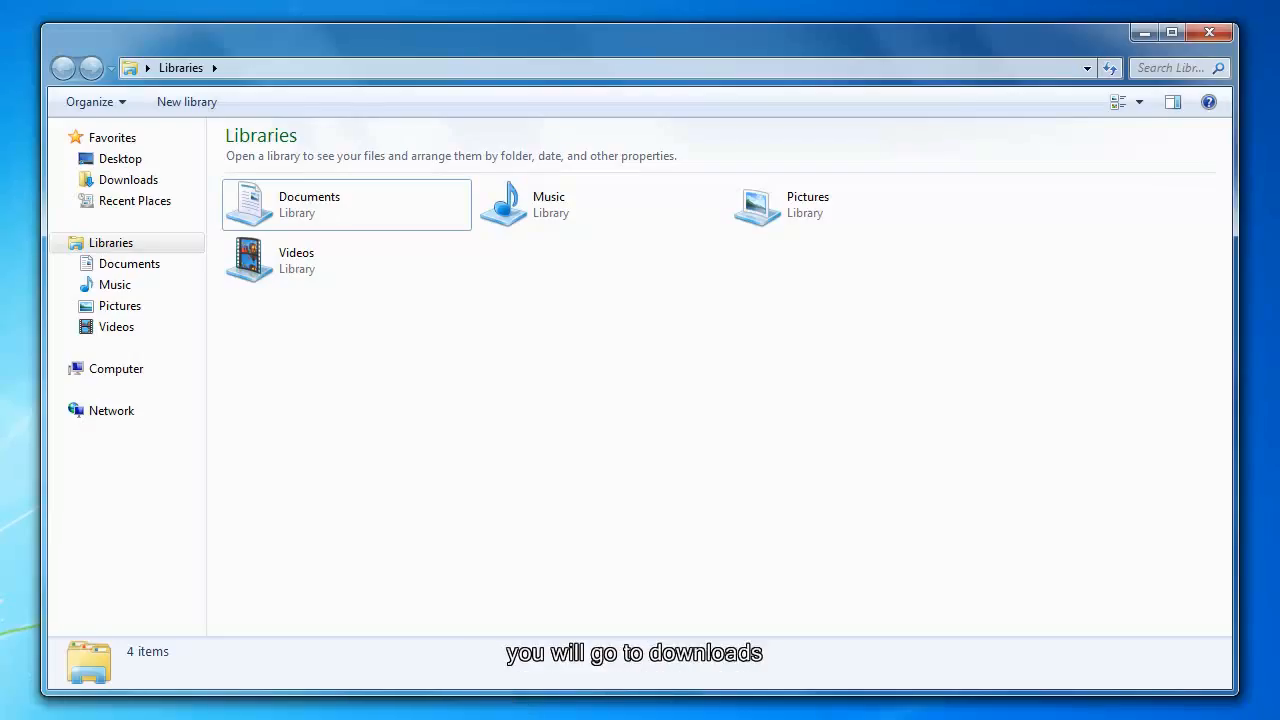
Step: Go to Downloads under Favorites and pick the K3000_k3_1503_W_WebLicense installer
click(128, 179)
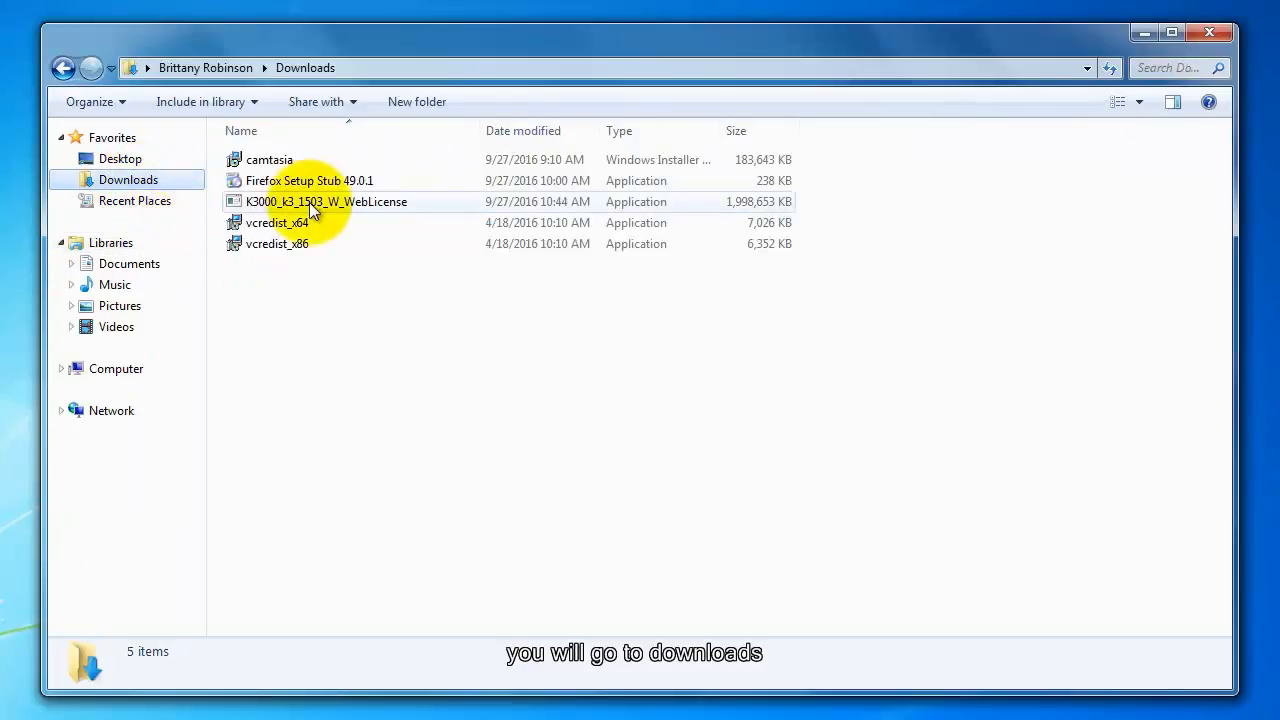
click(326, 201)
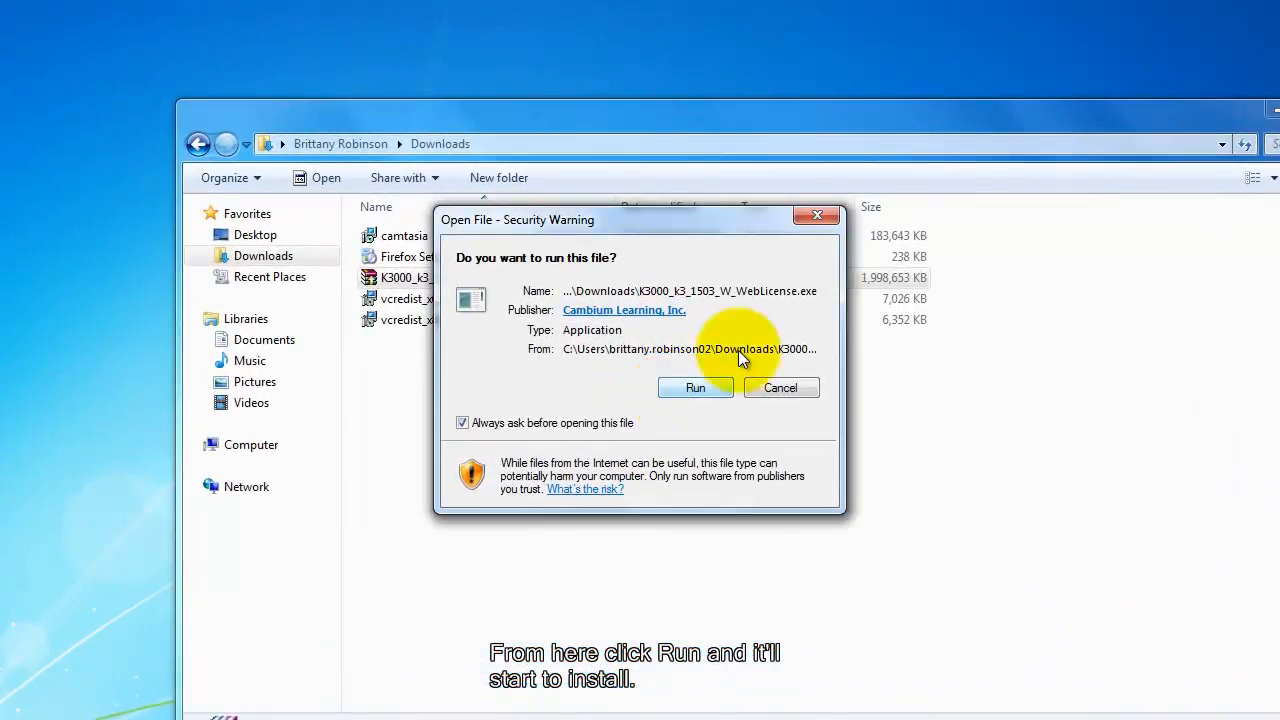
Step: Choose Run in the Open File - Security Warning to start the K-3000 web license extractor
click(695, 388)
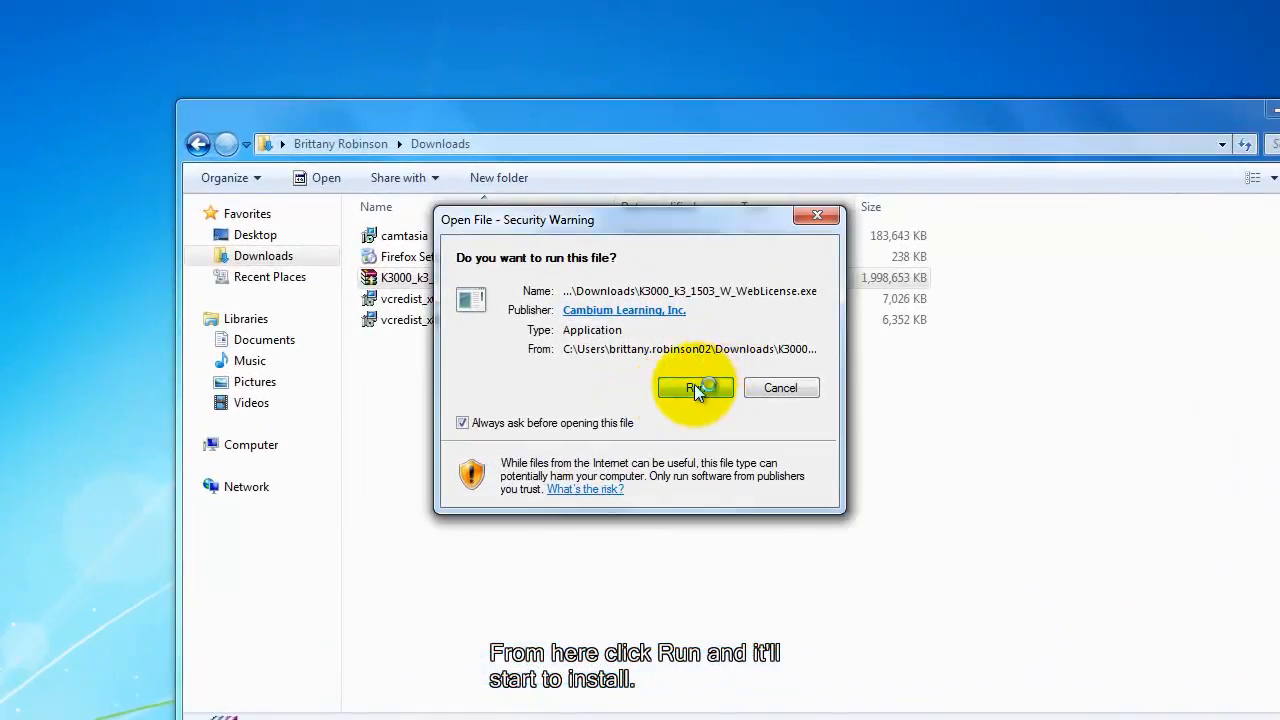
click(695, 388)
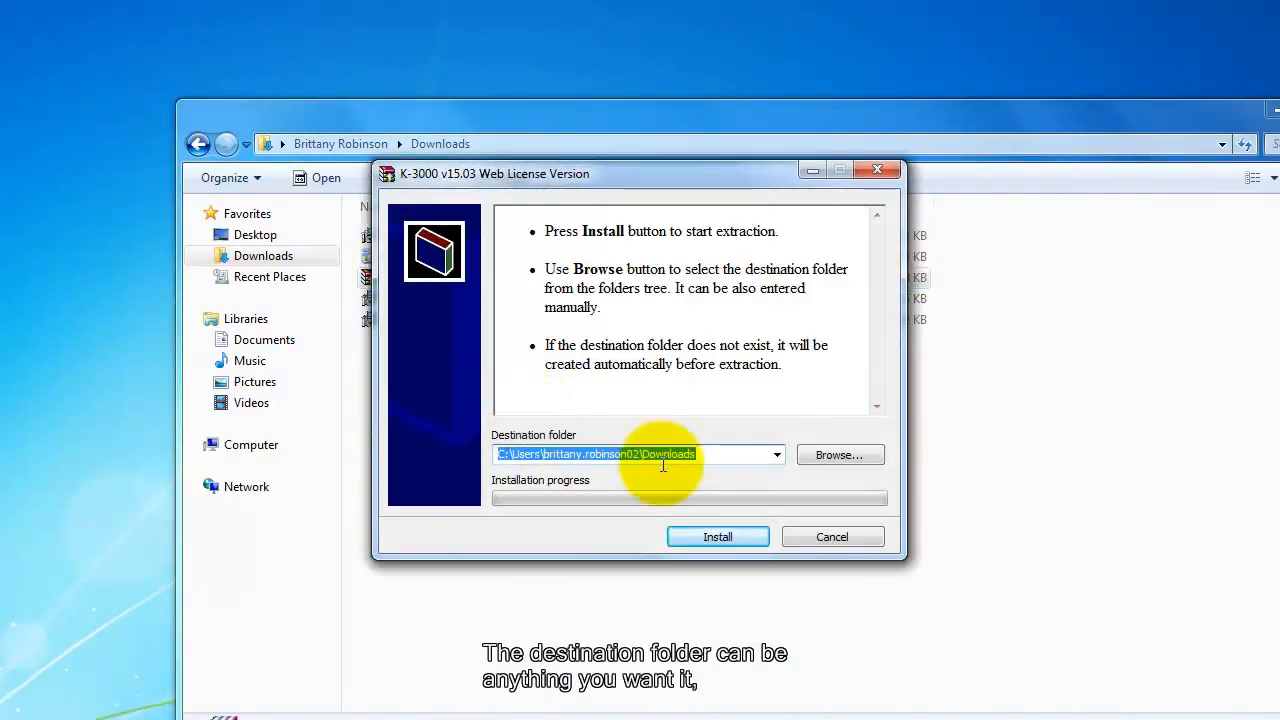
mouse_move(785, 455)
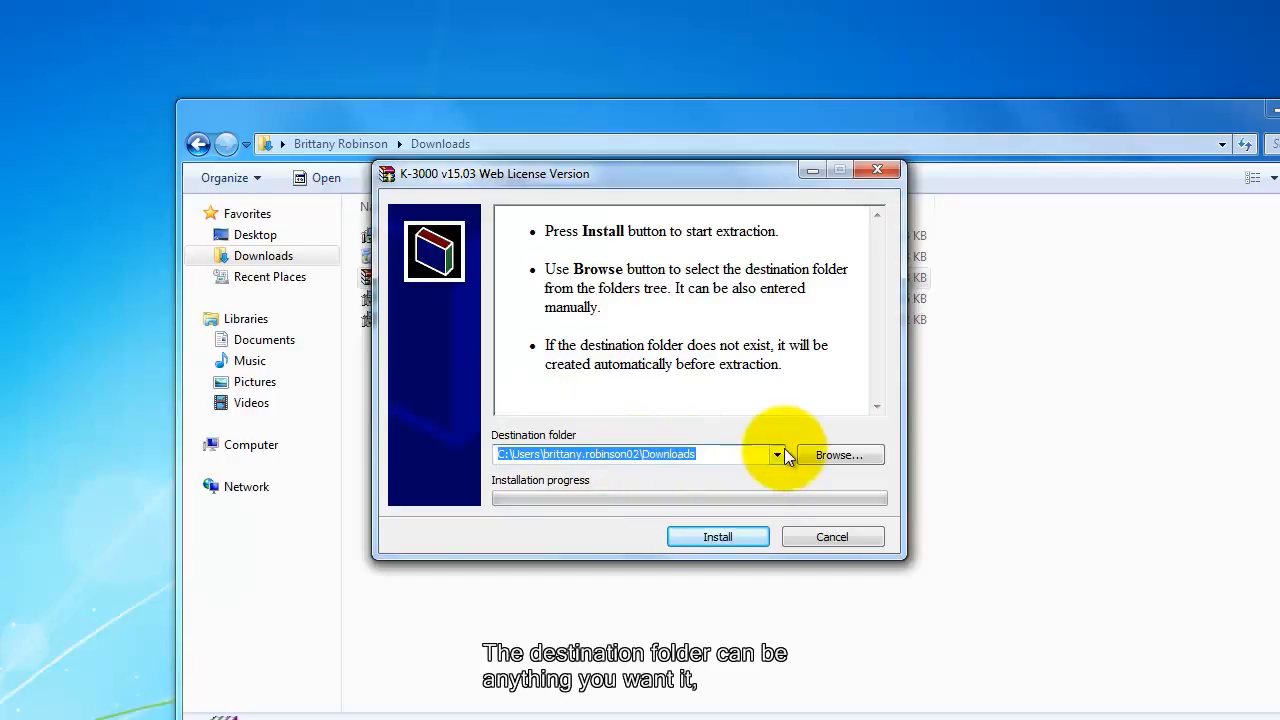
mouse_move(675, 480)
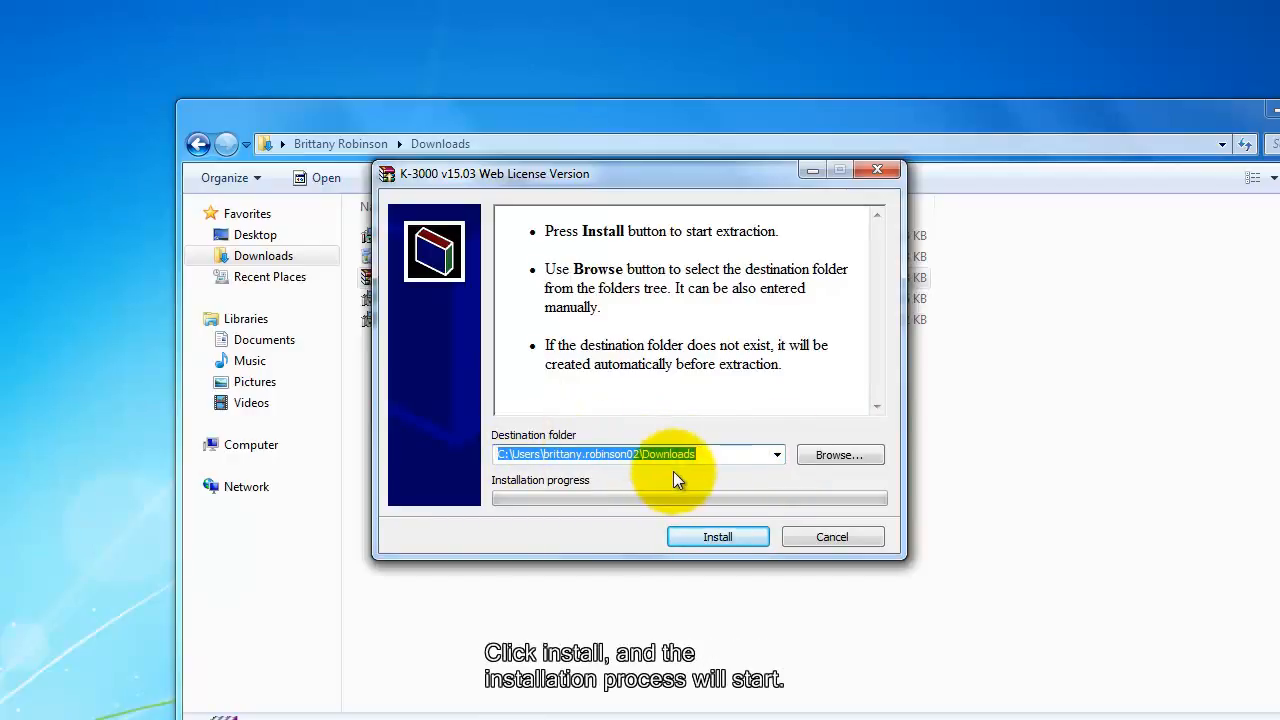
Step: Install with Downloads as the destination, unpacking into InstallTemp_Kurzweil3000_1503
click(717, 537)
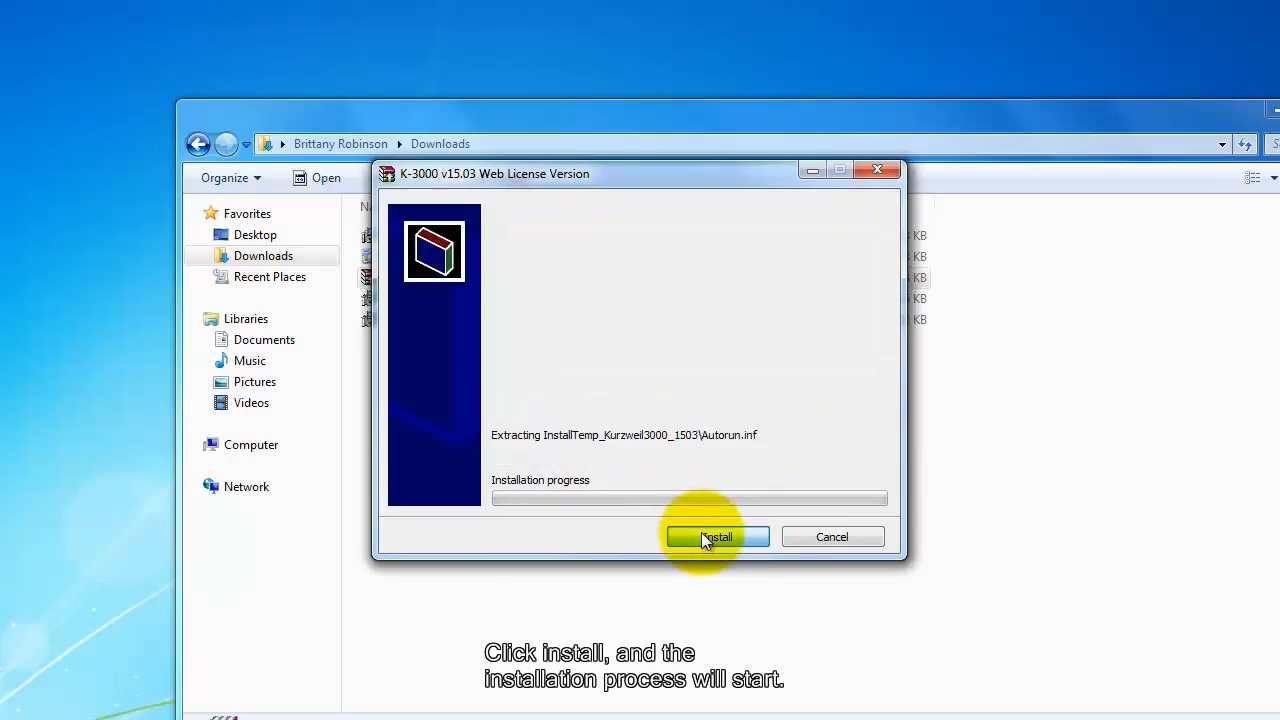
click(716, 537)
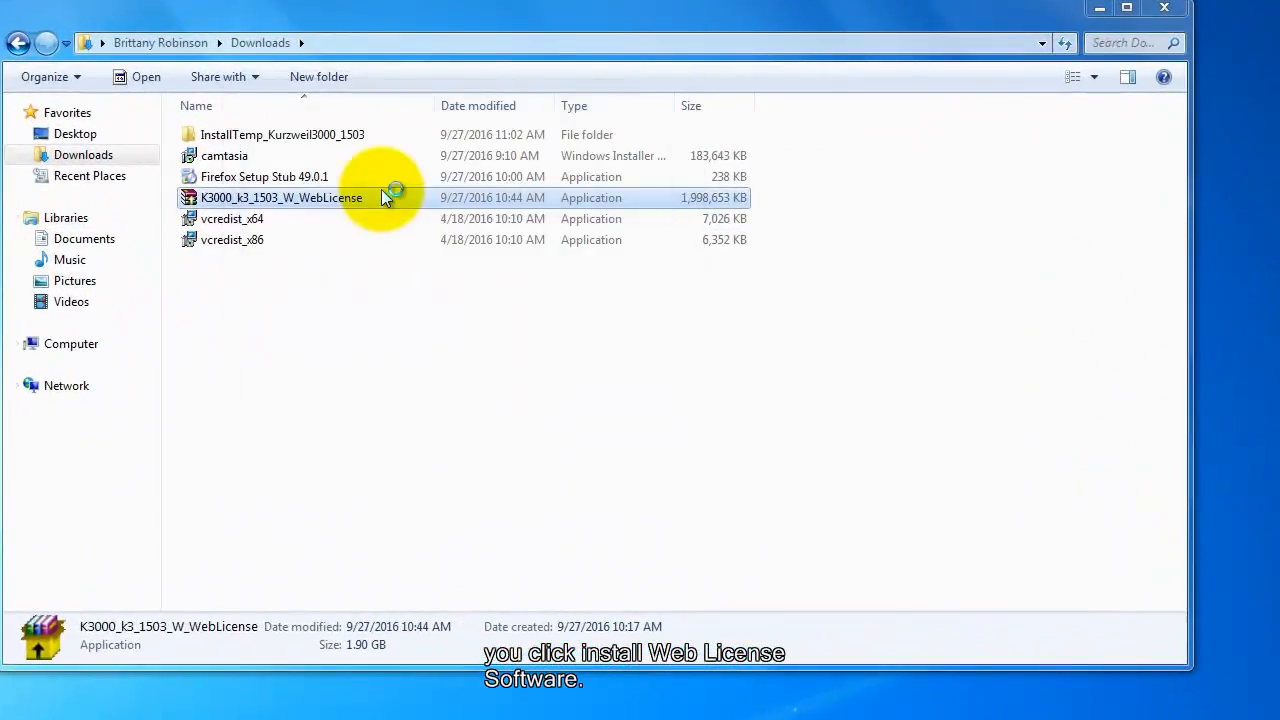
Step: Launch K3000_k3_1503_W_WebLicense from Downloads to reach the InstallShield Wizard welcome screen
double_click(281, 197)
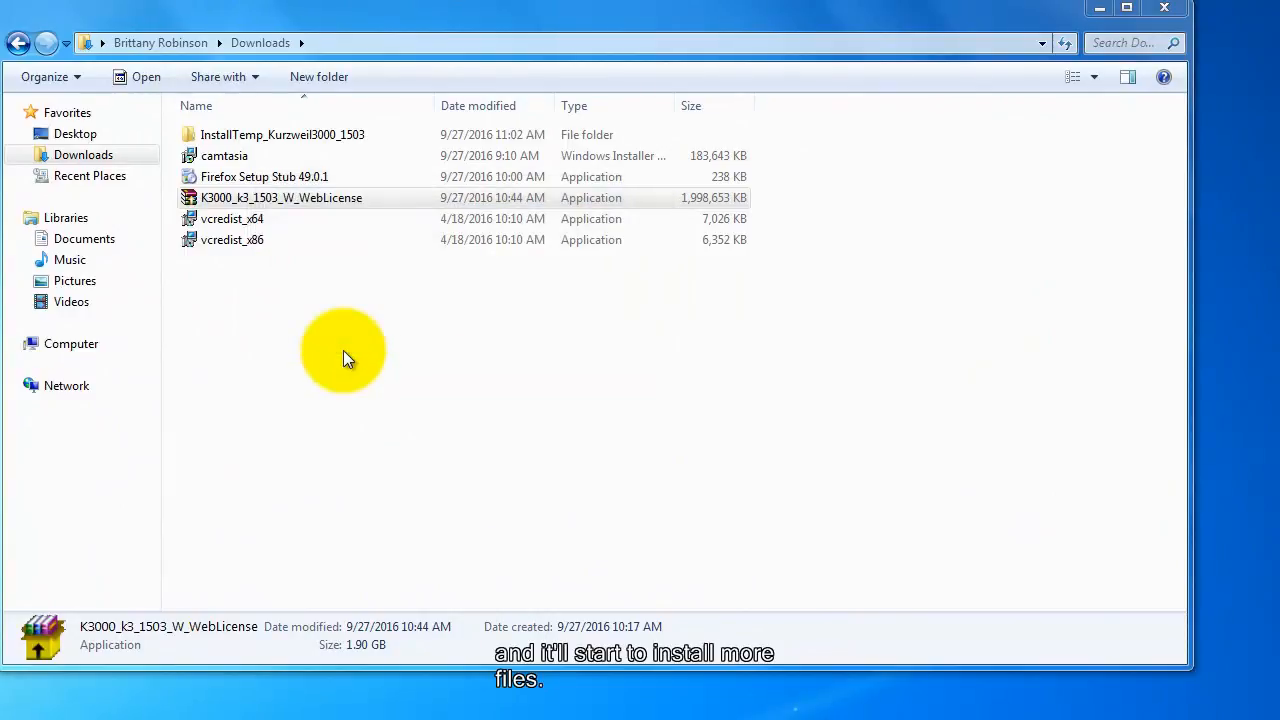
double_click(281, 197)
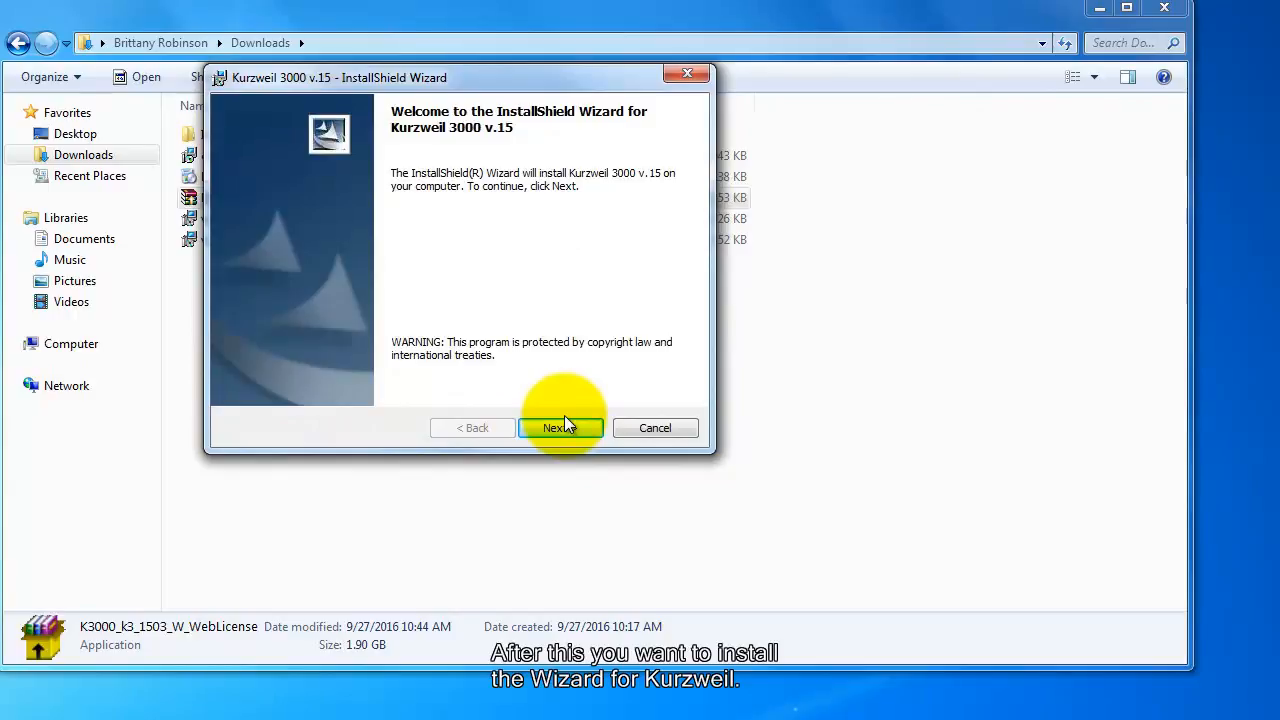
Step: Accept the license agreement terms and continue to Customer Information
click(560, 427)
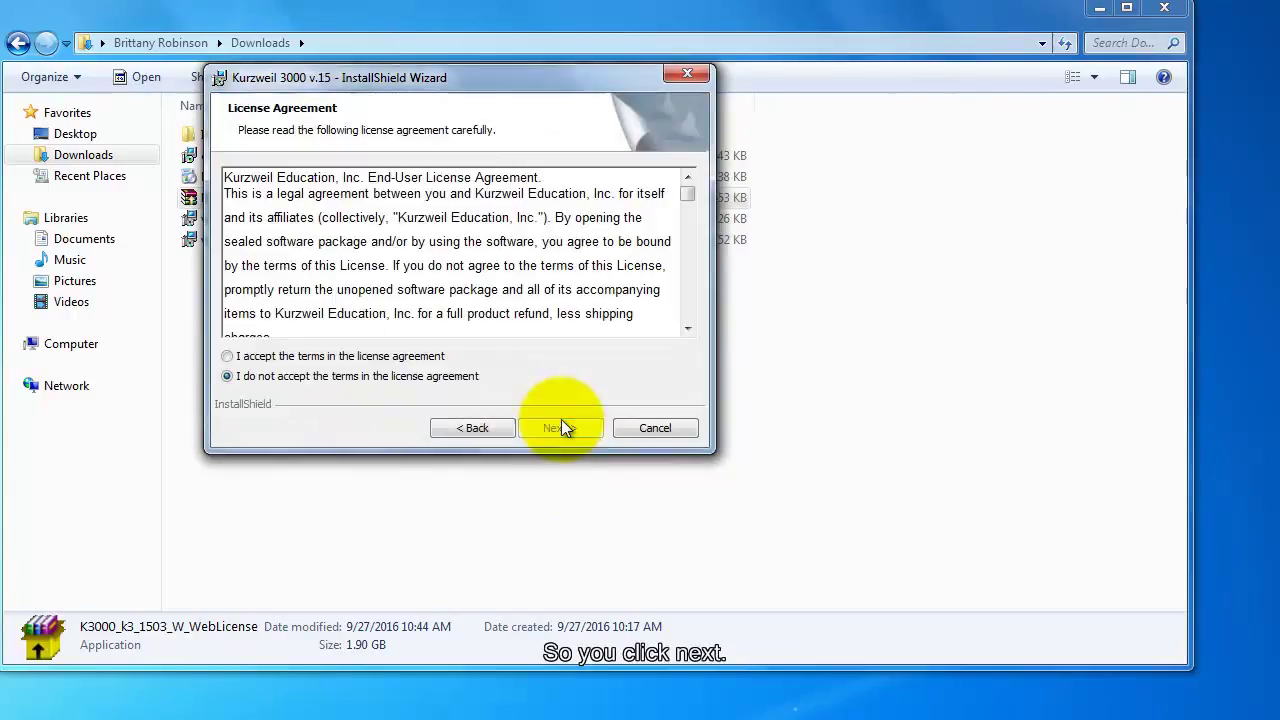
click(227, 356)
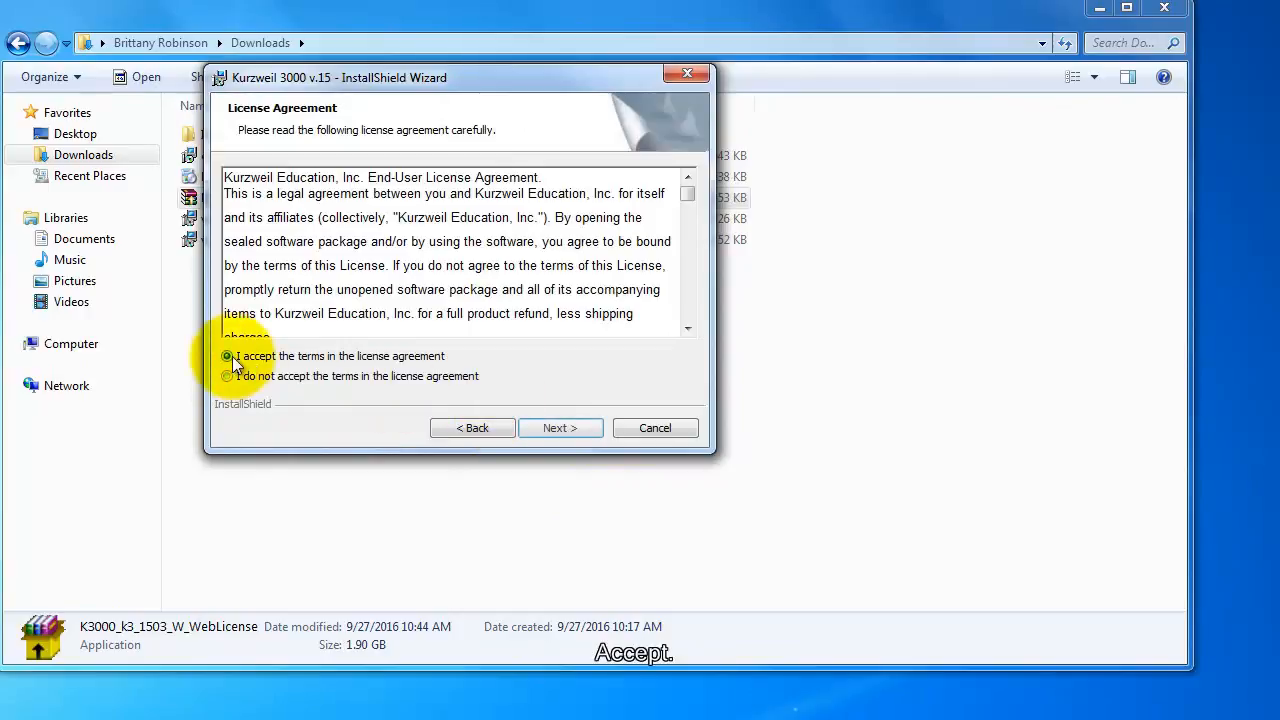
click(560, 428)
text(uts)
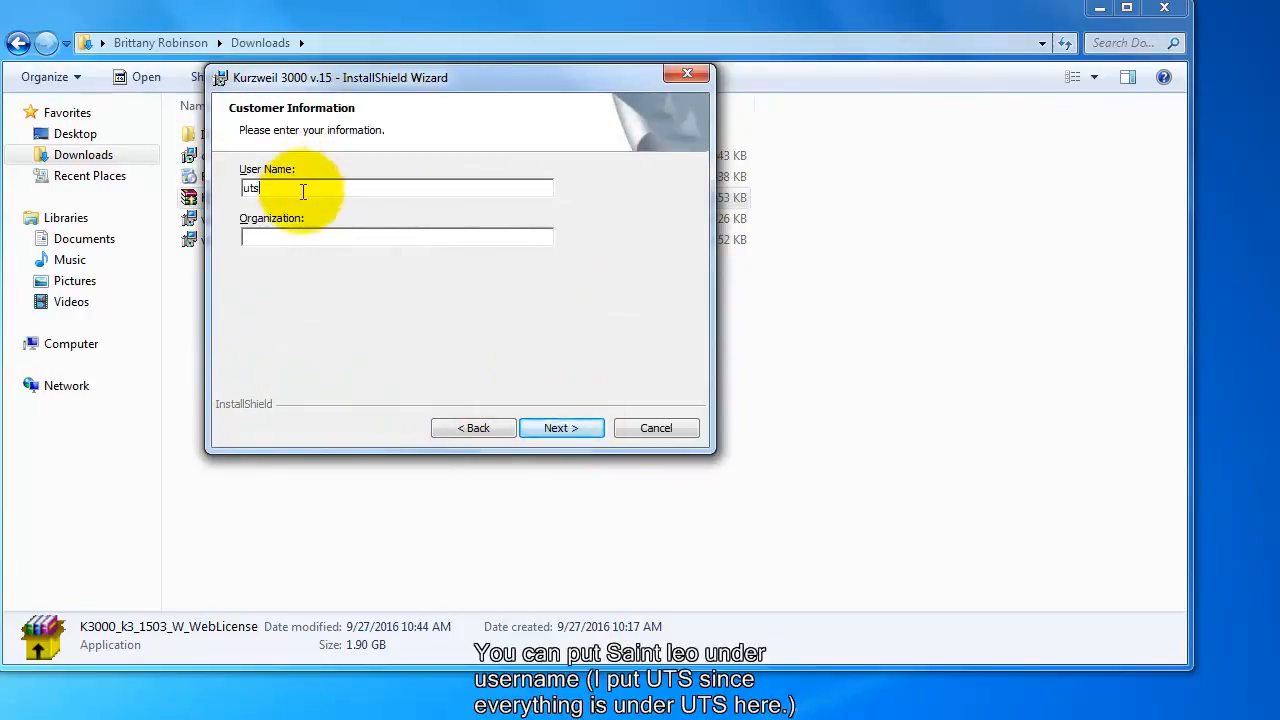
Step: Enter UTS as the user name
text(S)
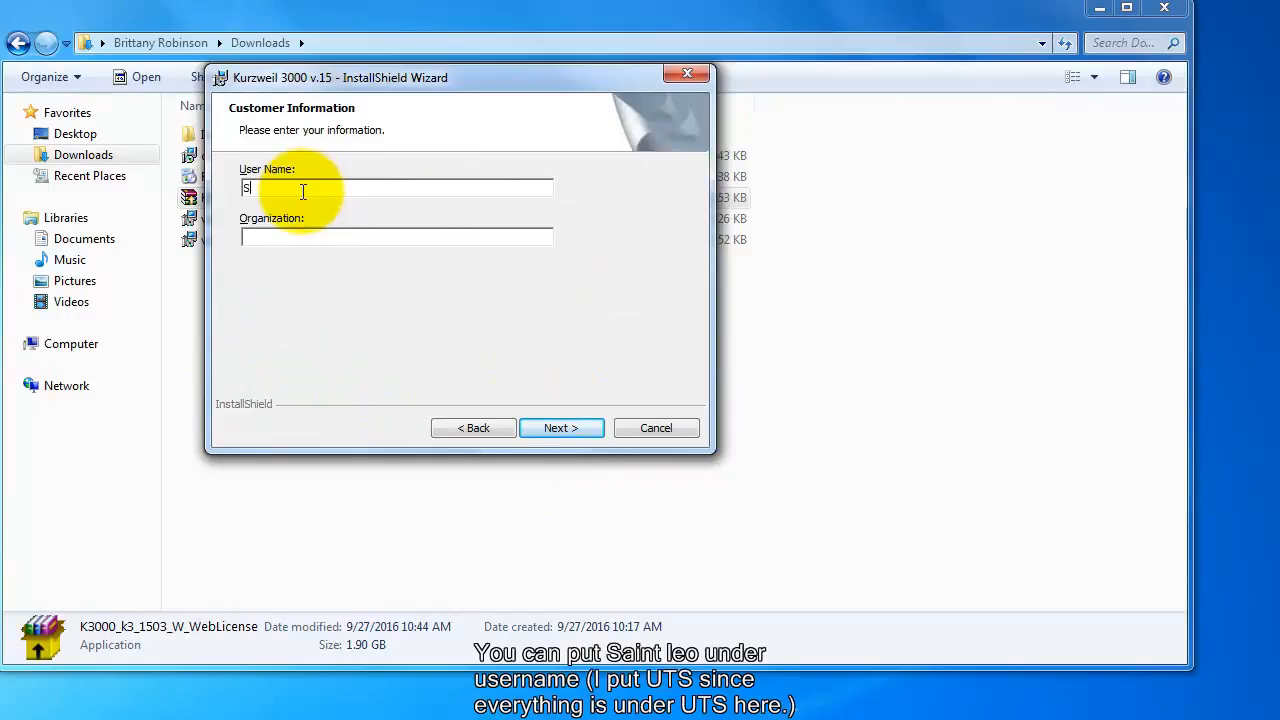
text(UT)
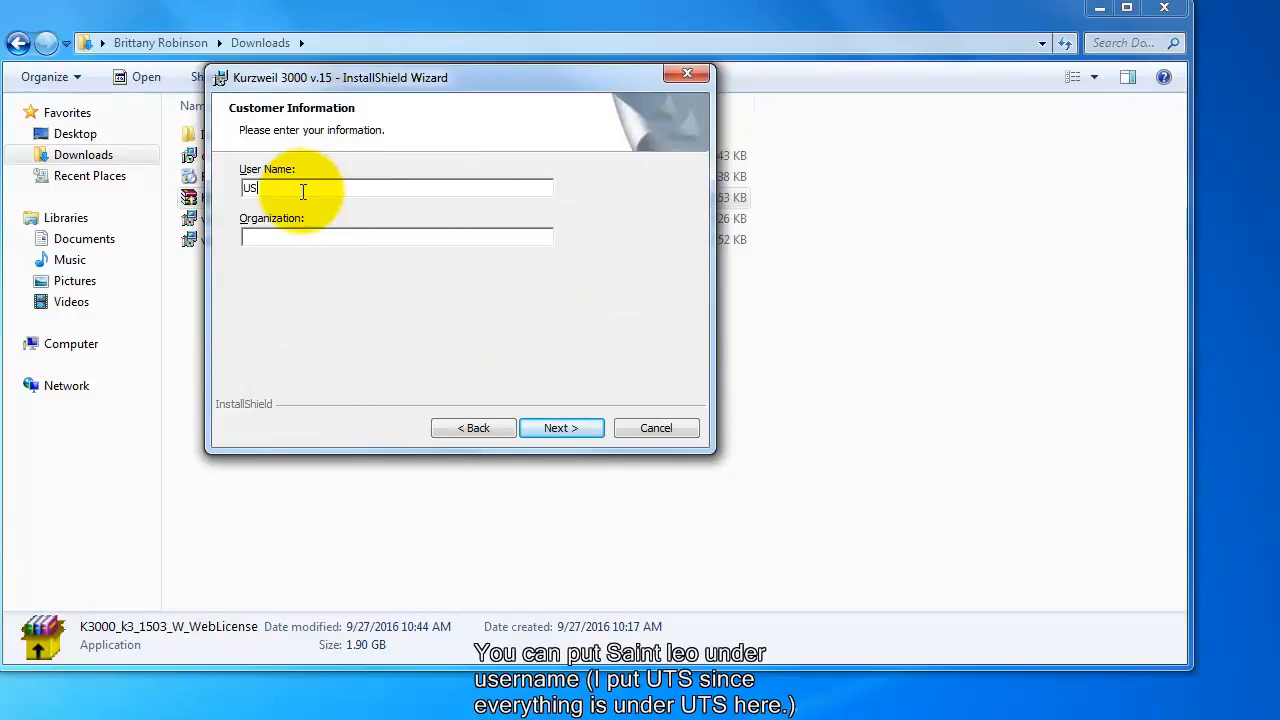
text(TS)
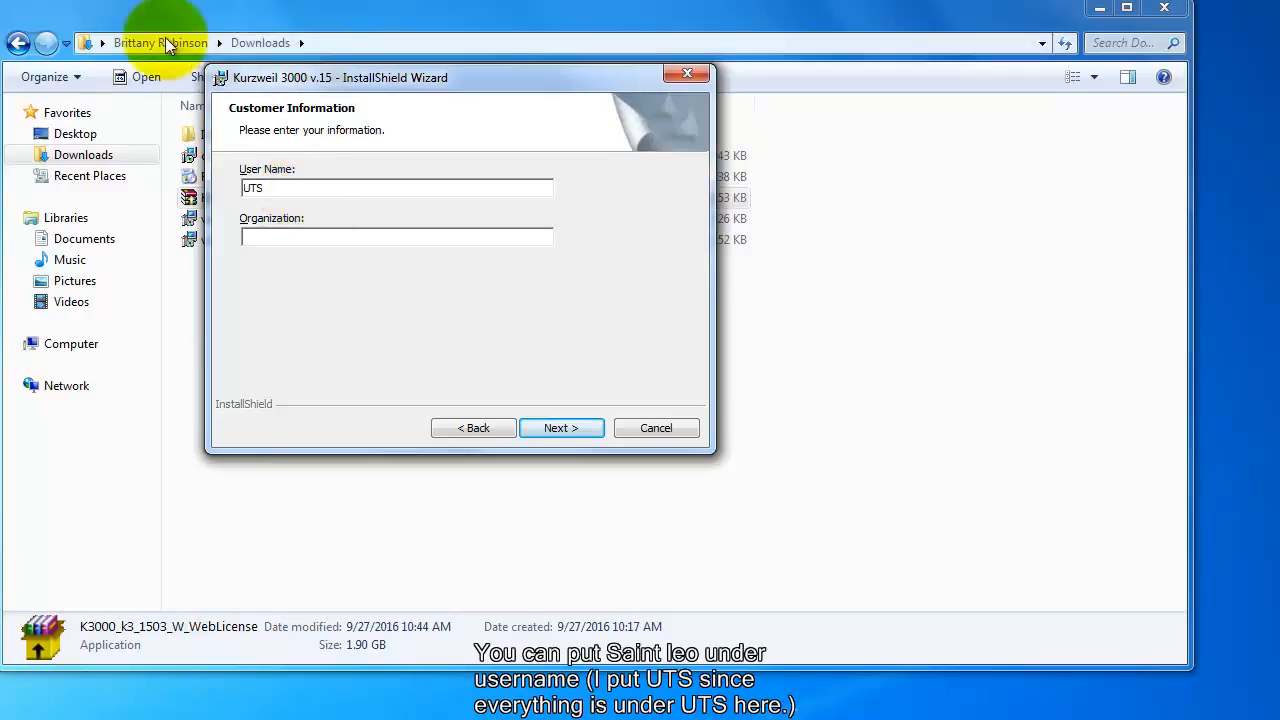
click(397, 237)
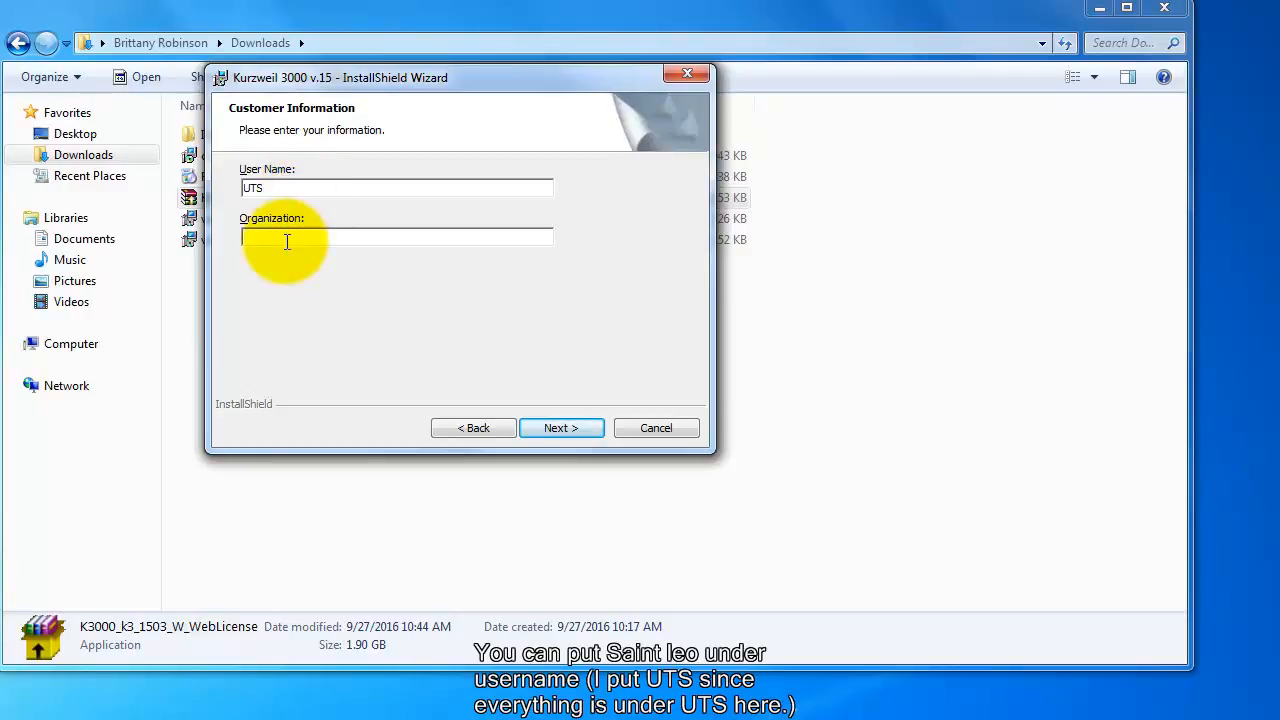
Step: Enter Saint Leo University as the organization and continue to Setup Type
text(sAINT)
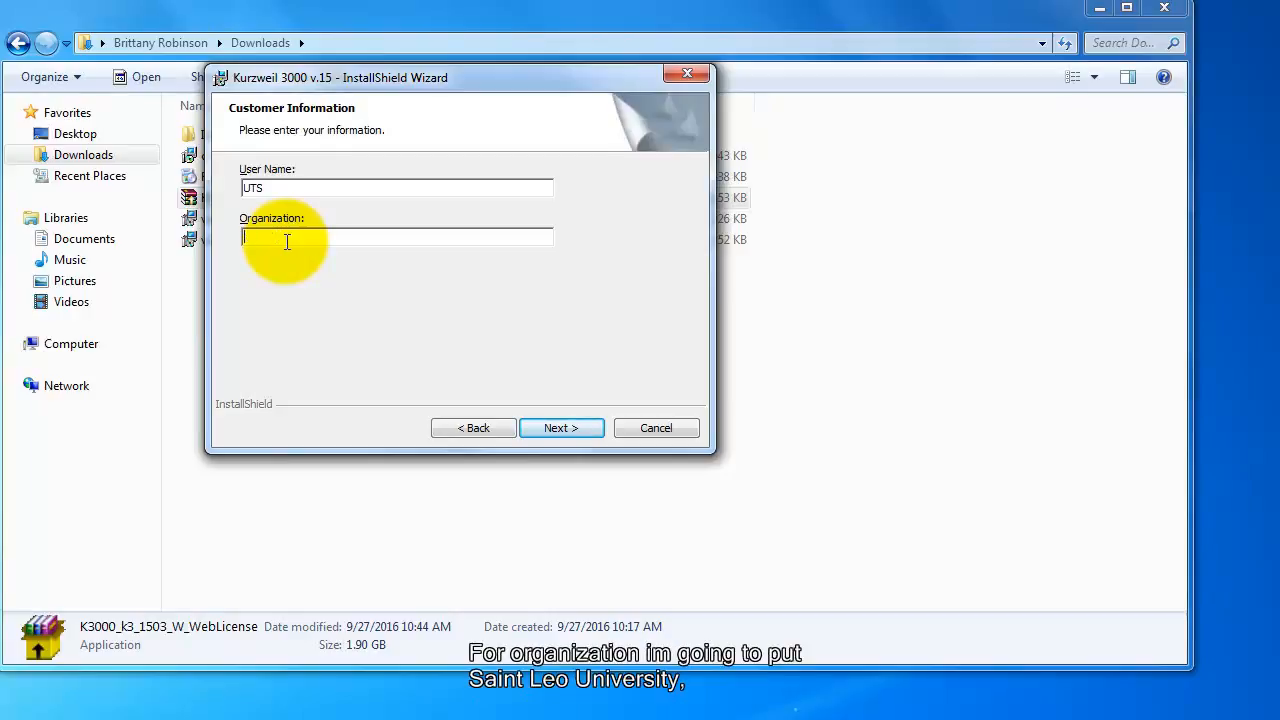
text(s)
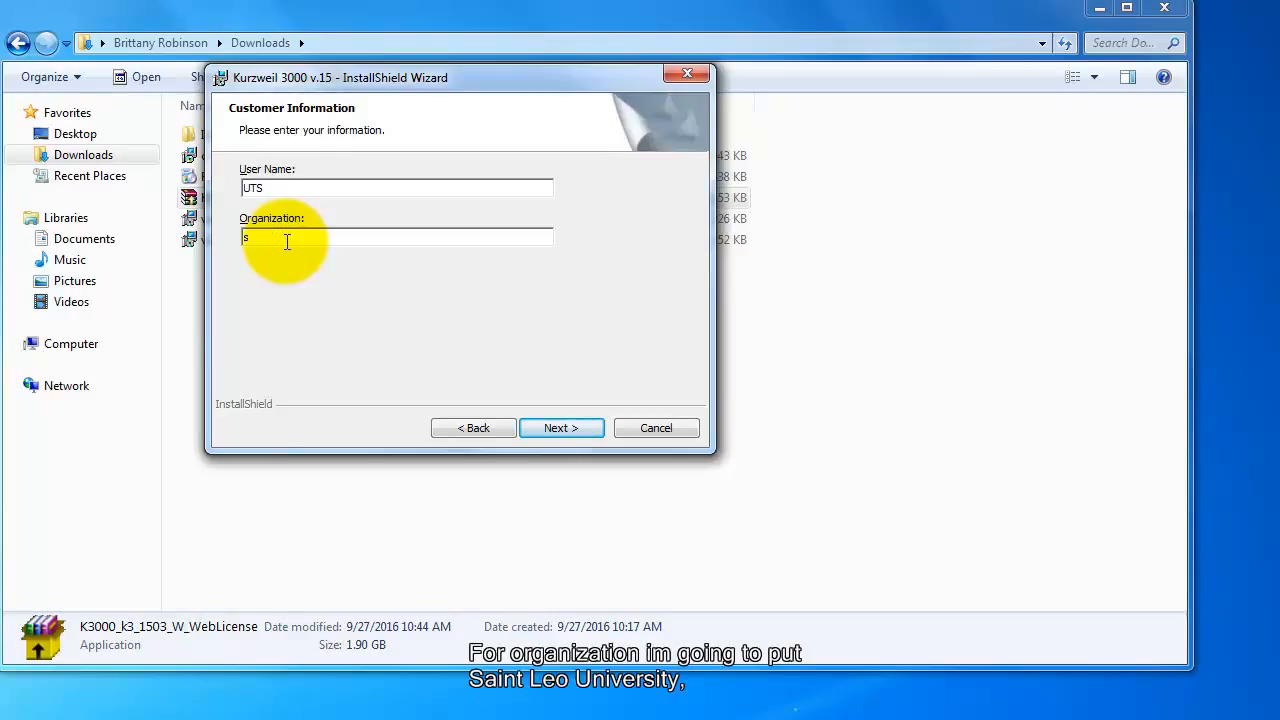
text(Saint Leo Uni)
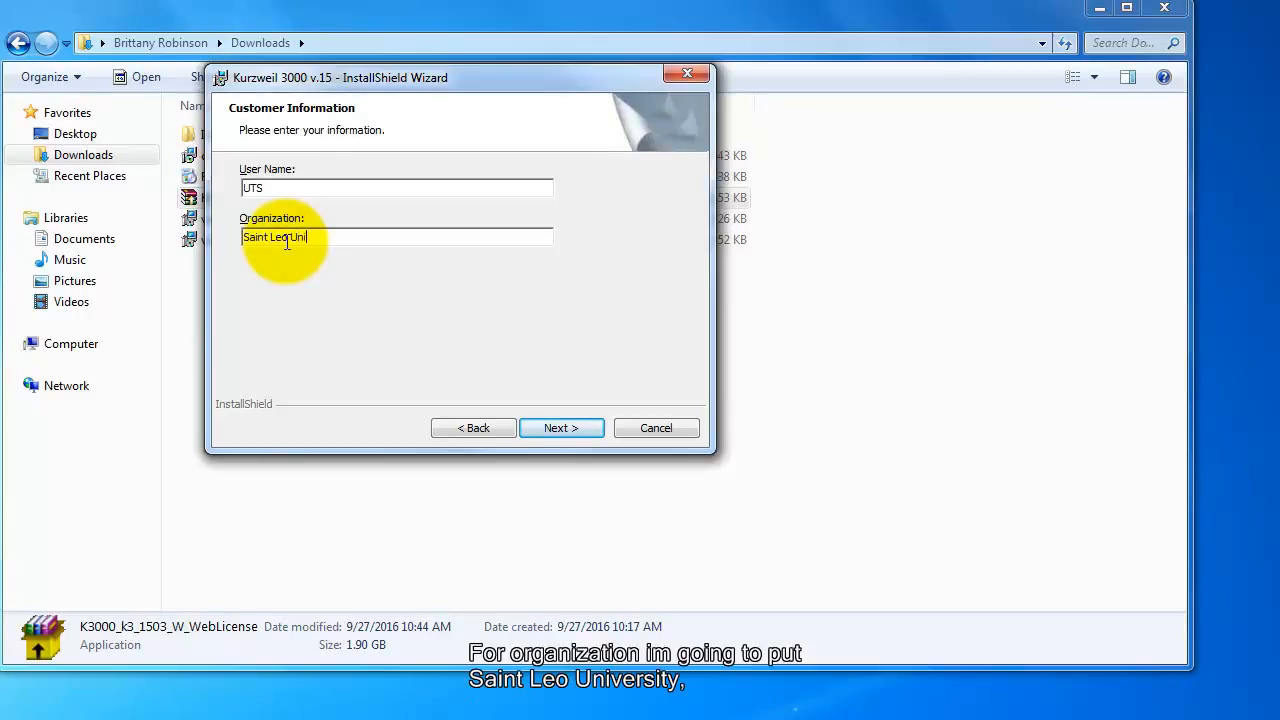
text(versity)
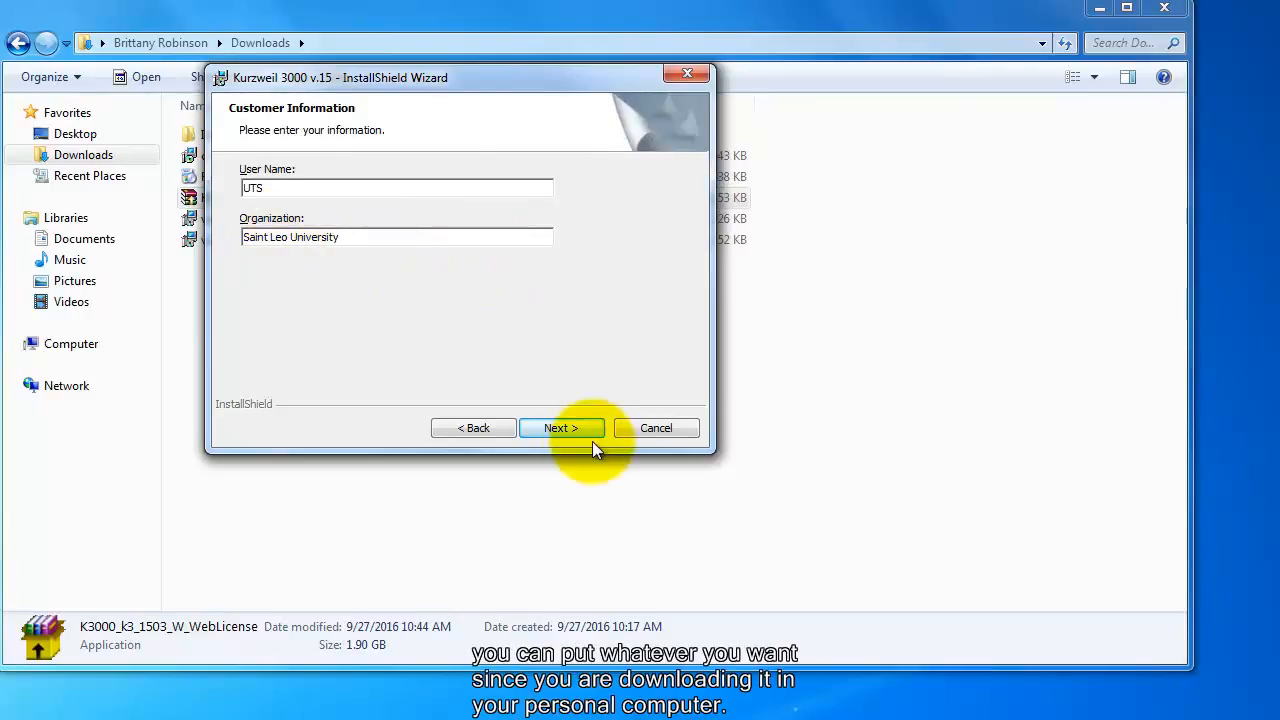
click(561, 427)
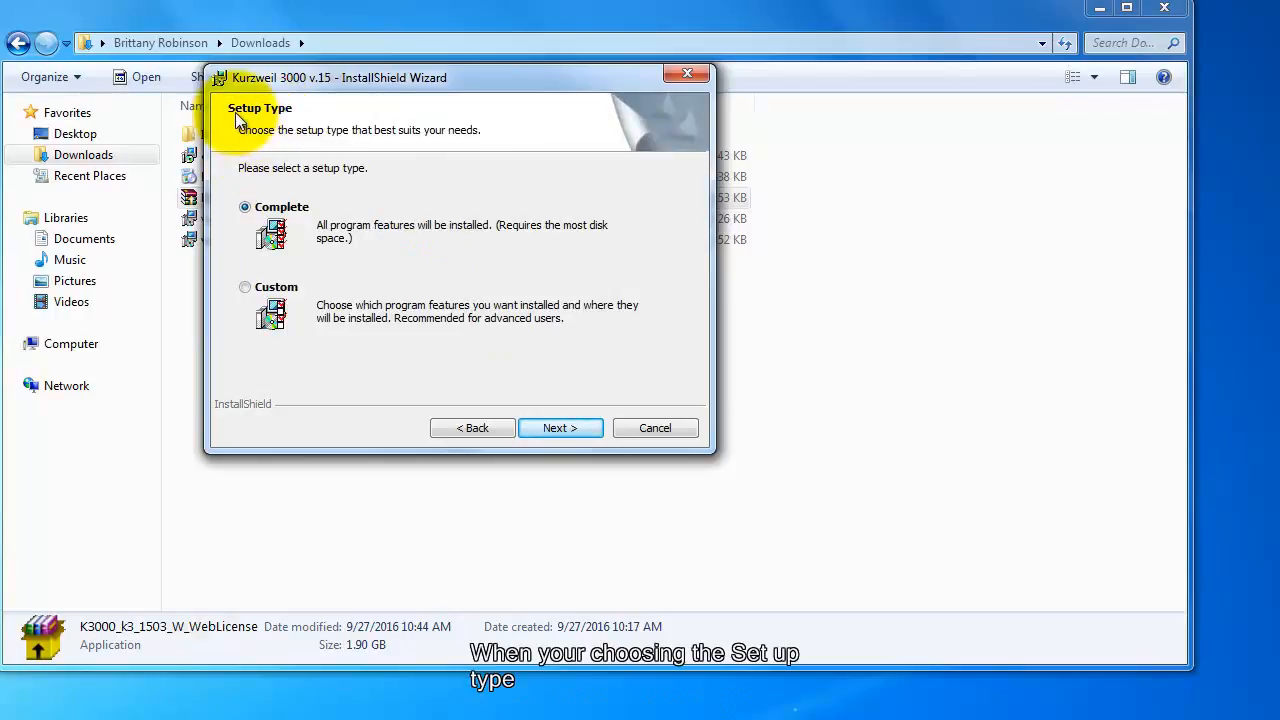
mouse_move(258, 192)
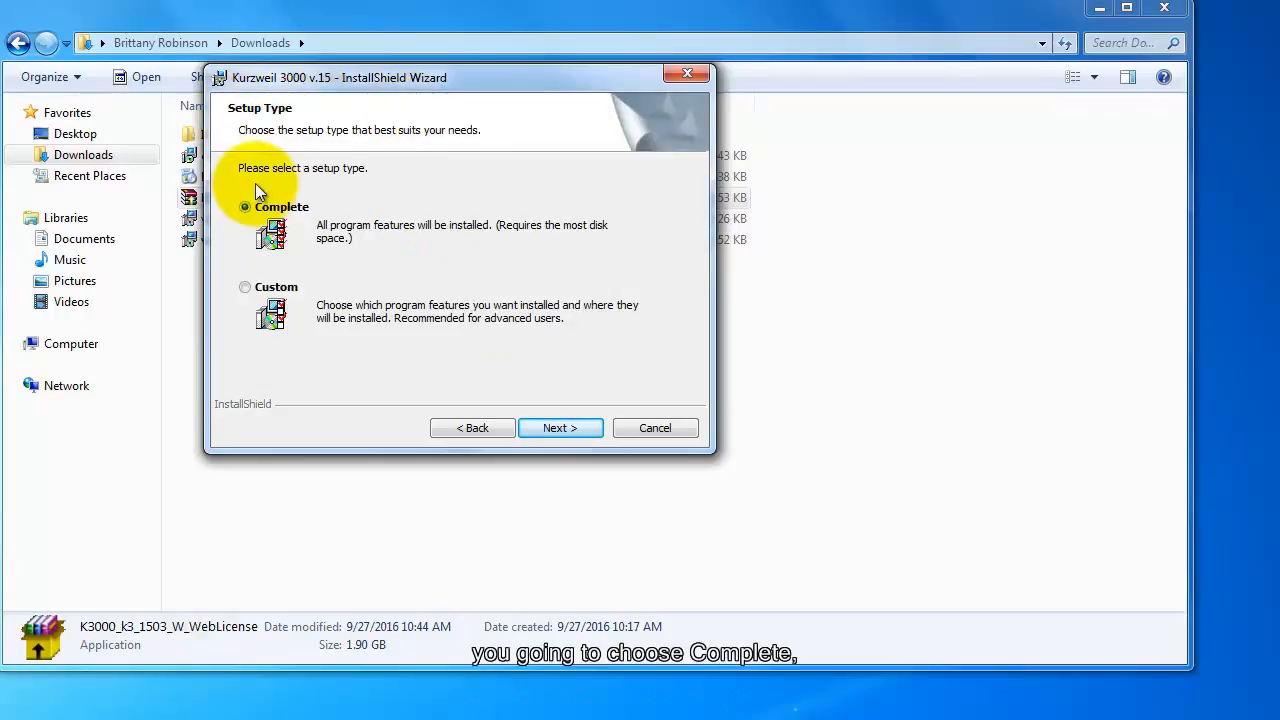
mouse_move(298, 293)
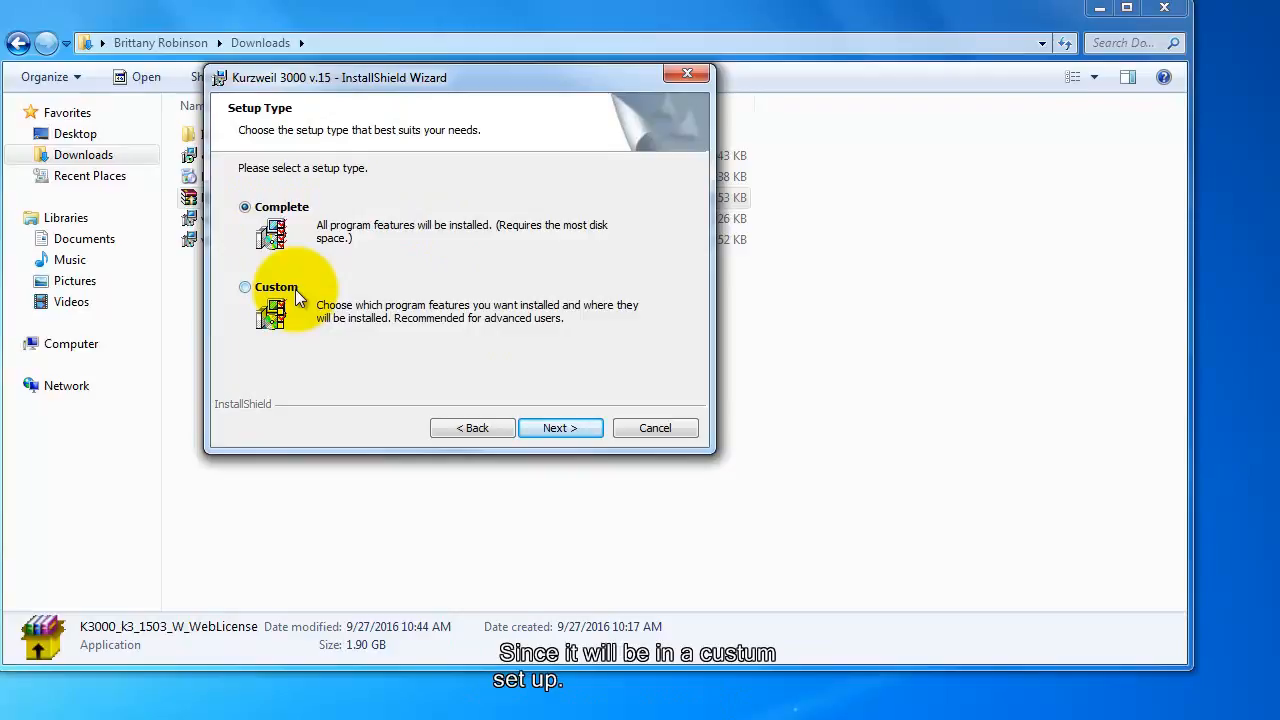
mouse_move(560, 428)
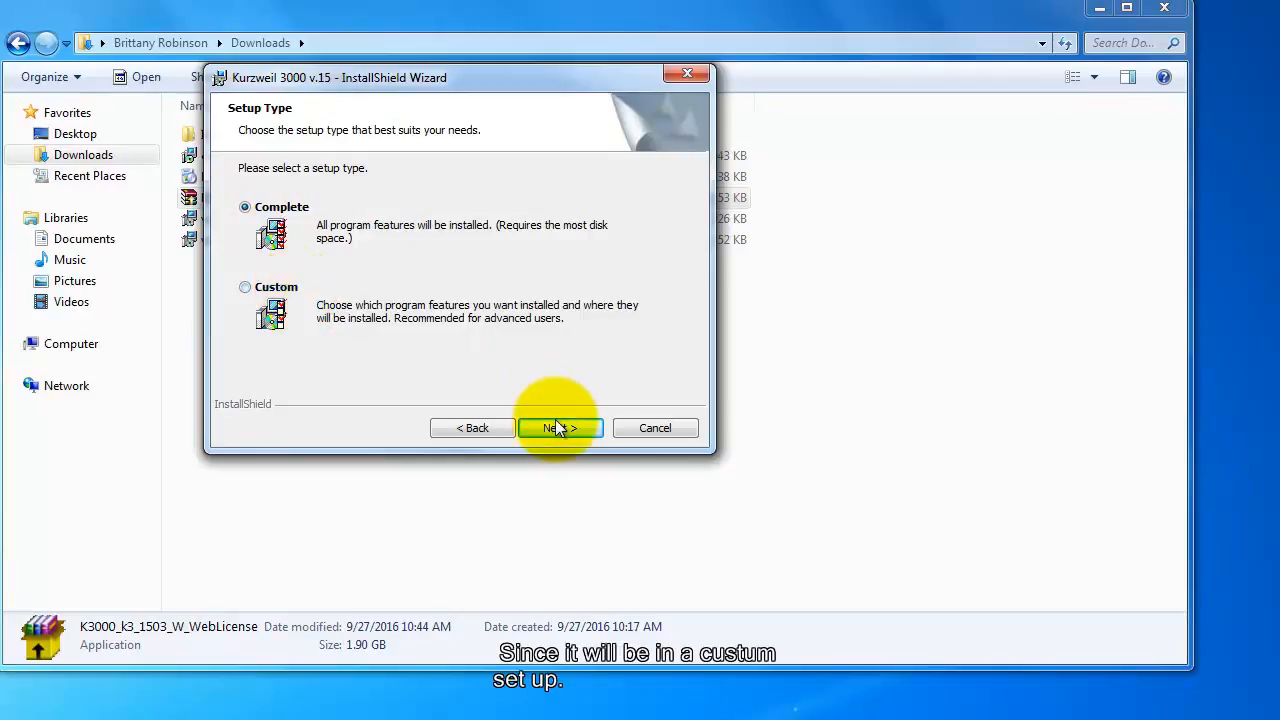
Step: Keep the Complete setup type and start installing Kurzweil 3000 v.15
click(558, 427)
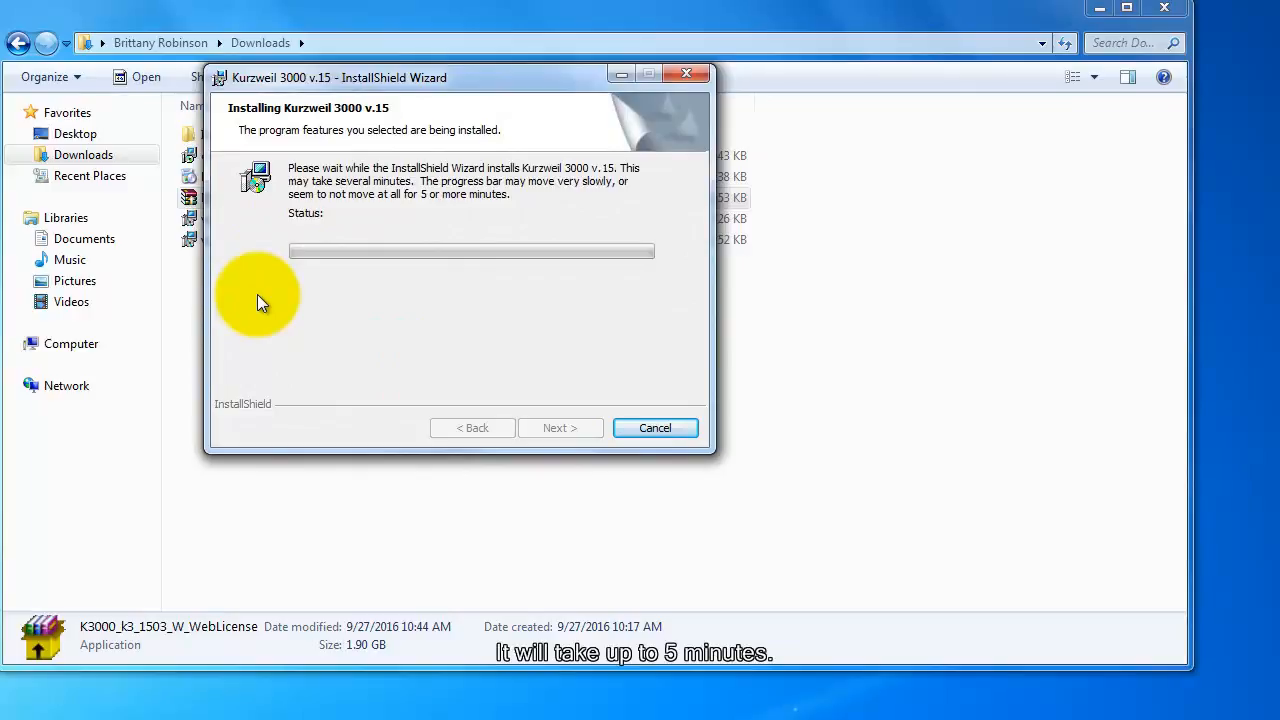
mouse_move(1078, 647)
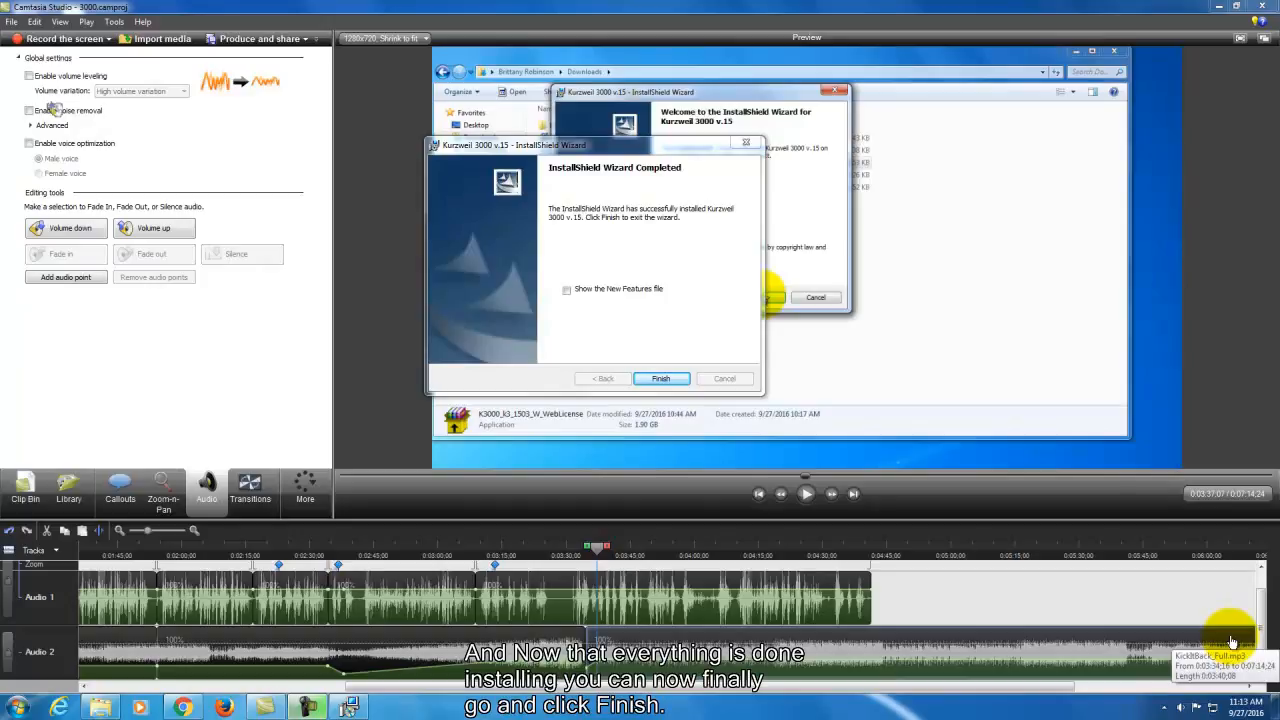
mouse_move(1040, 46)
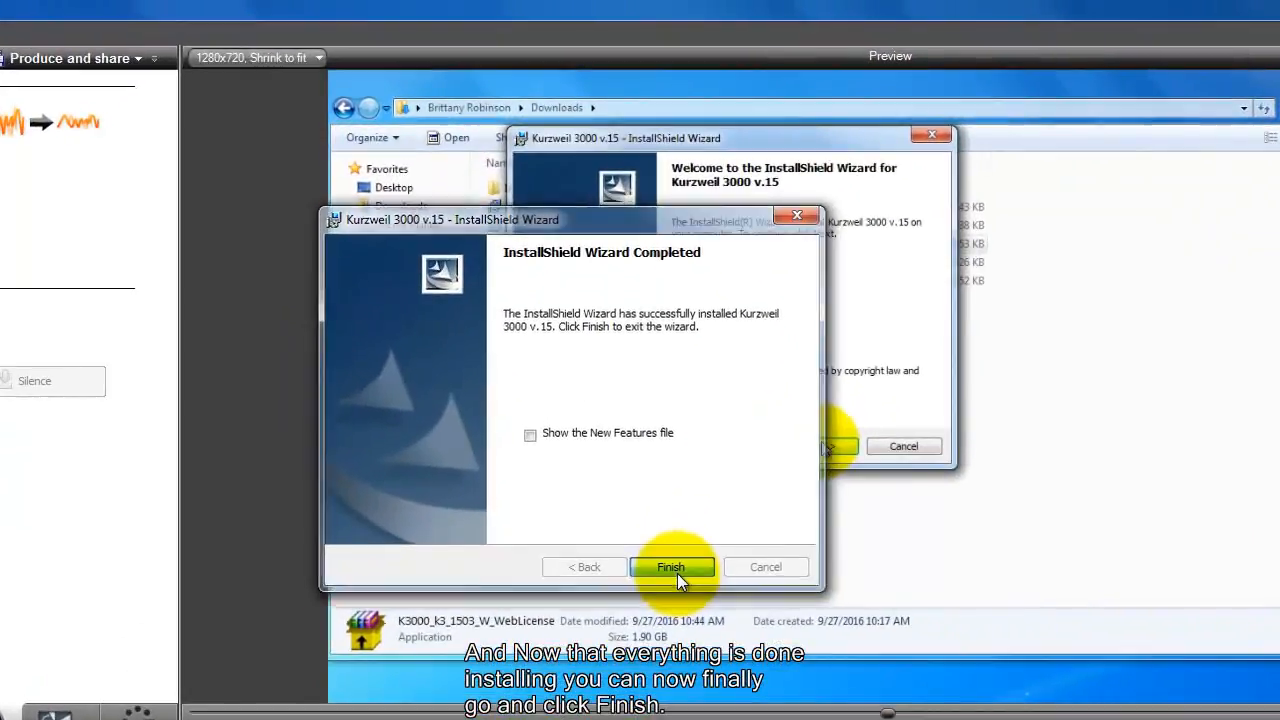
Step: Finish the completed InstallShield wizard, bringing up the restart prompt
click(671, 567)
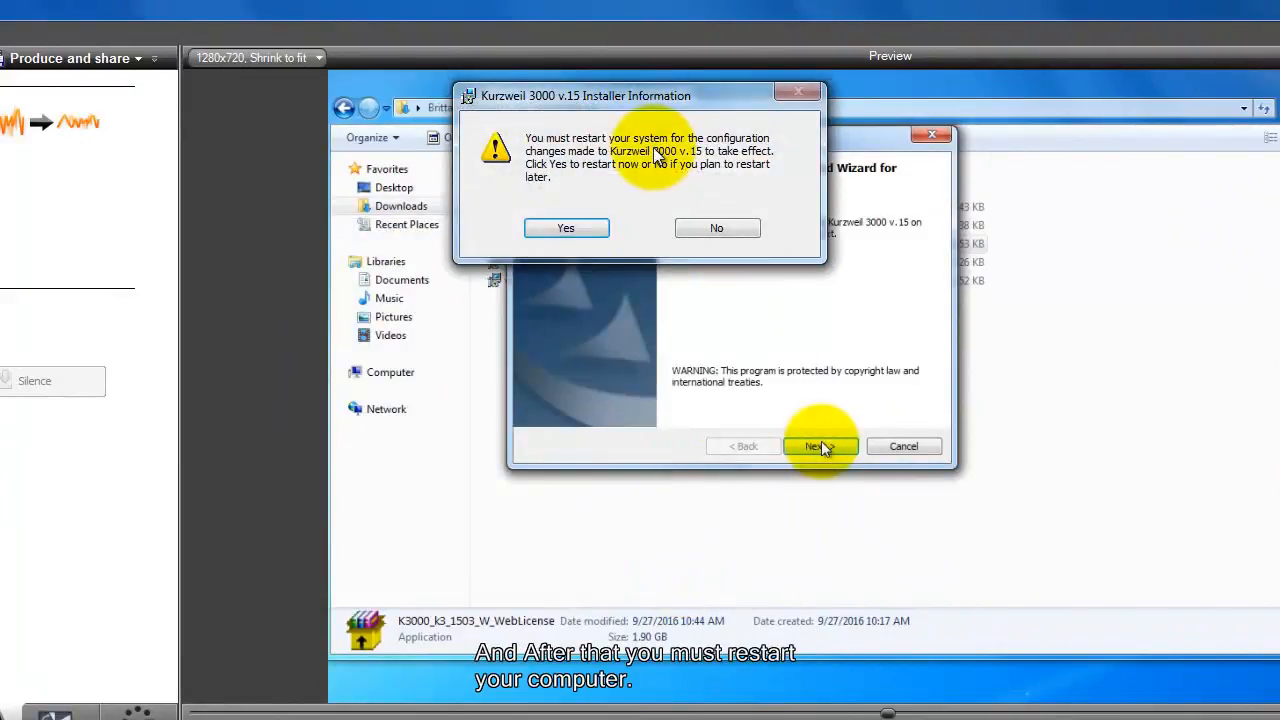
mouse_move(650, 192)
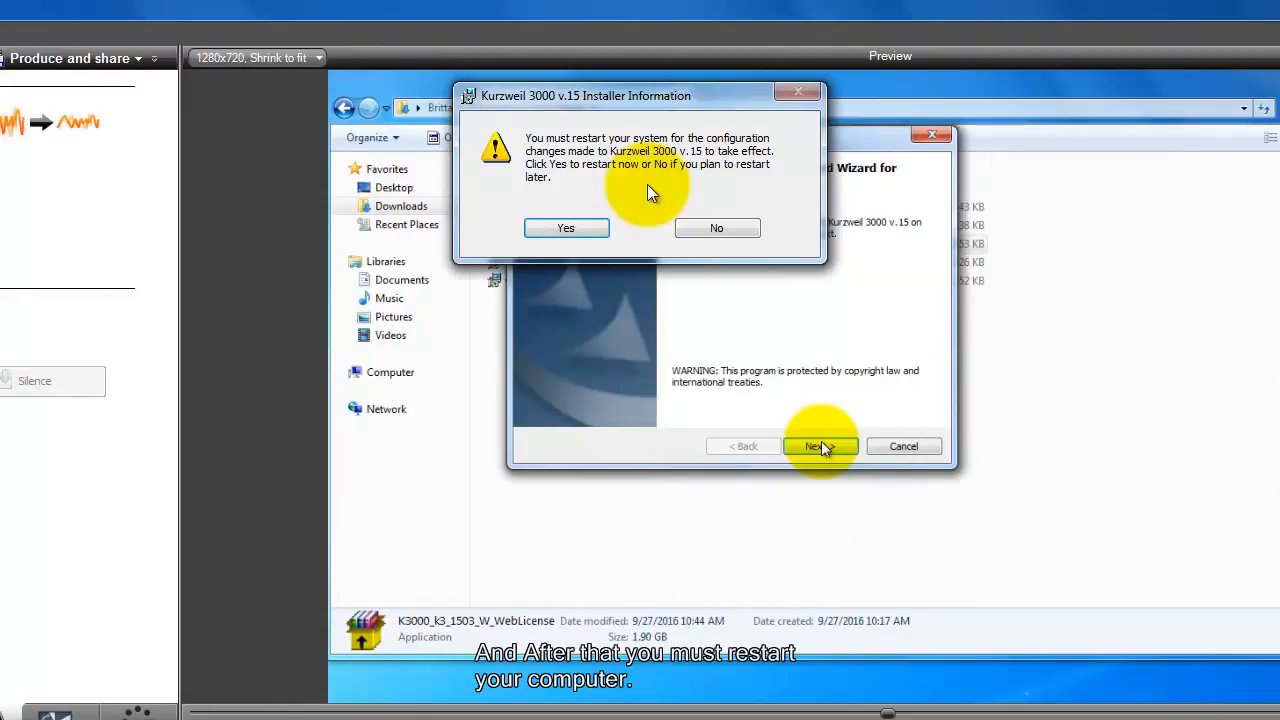
Step: Dismiss the Installer Information restart prompt
click(716, 227)
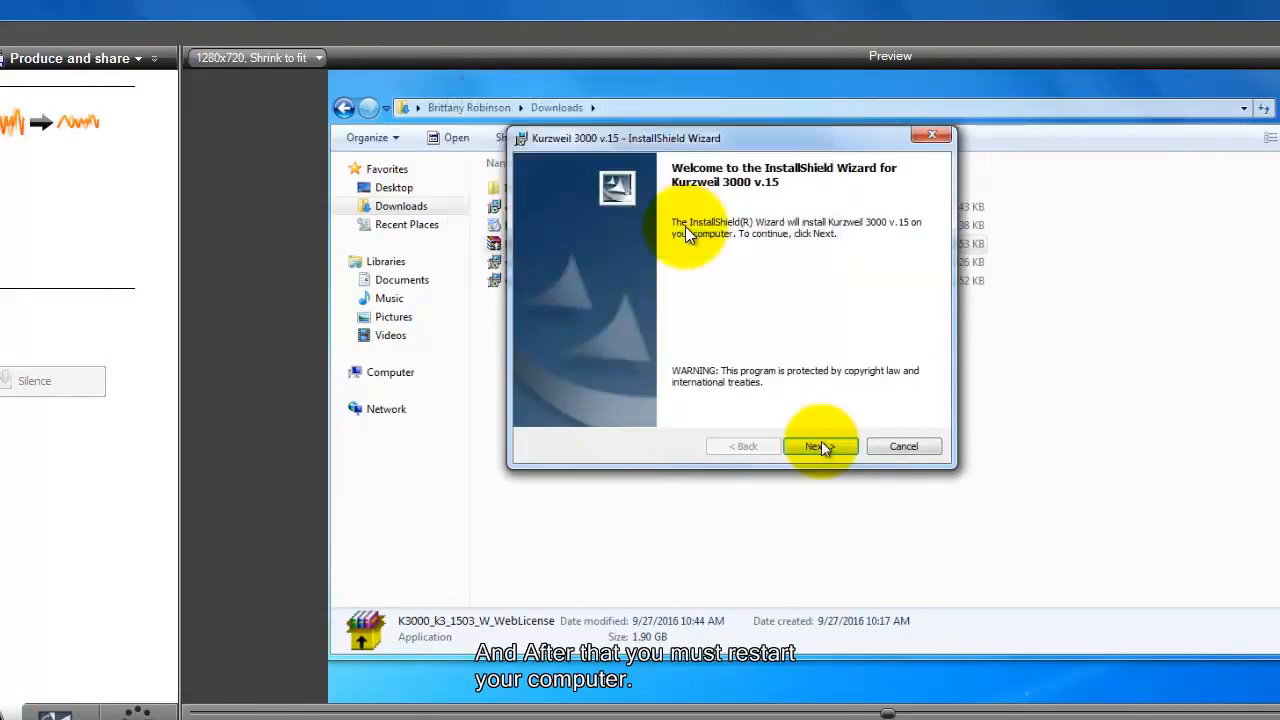